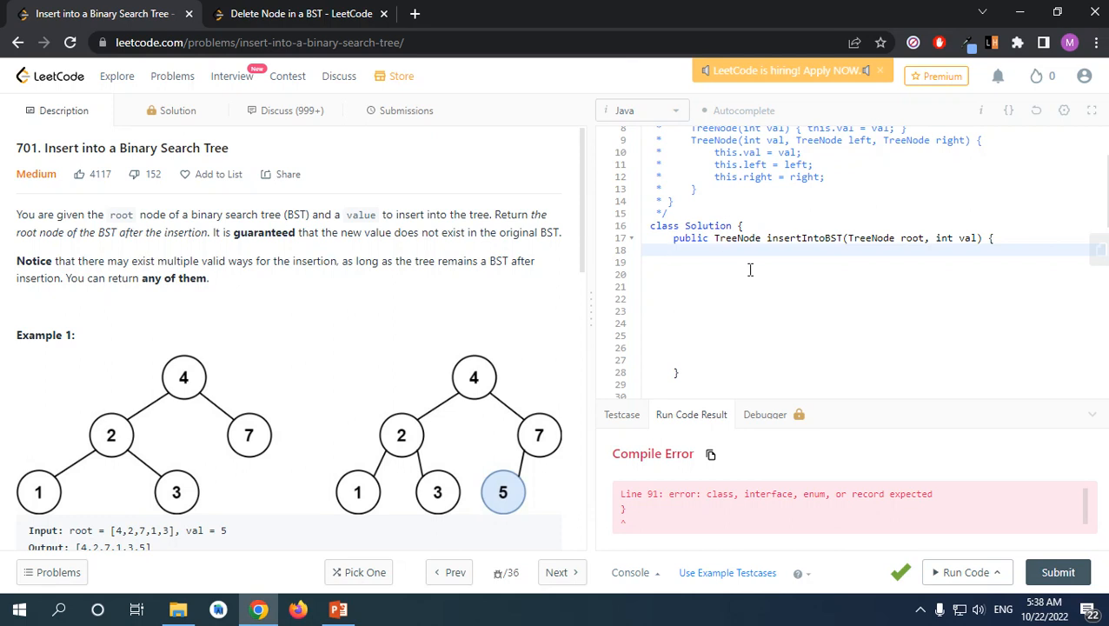
Add the base case if(root == null) return new TreeNode(val); at the start of insertIntoBST.
click(697, 251)
text(if(root )
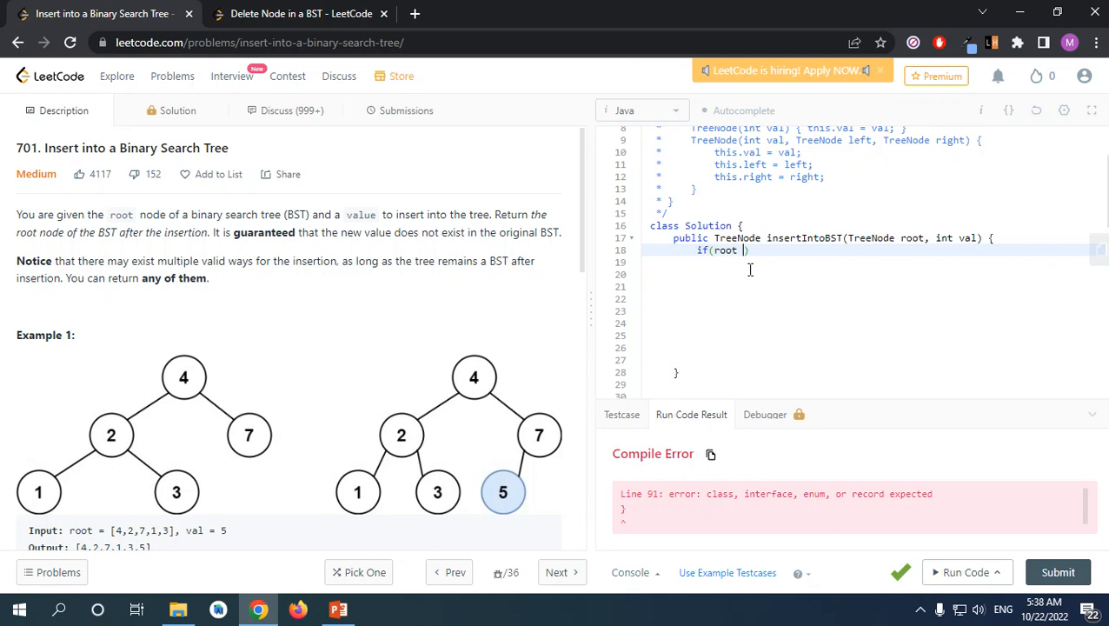
text(== null))
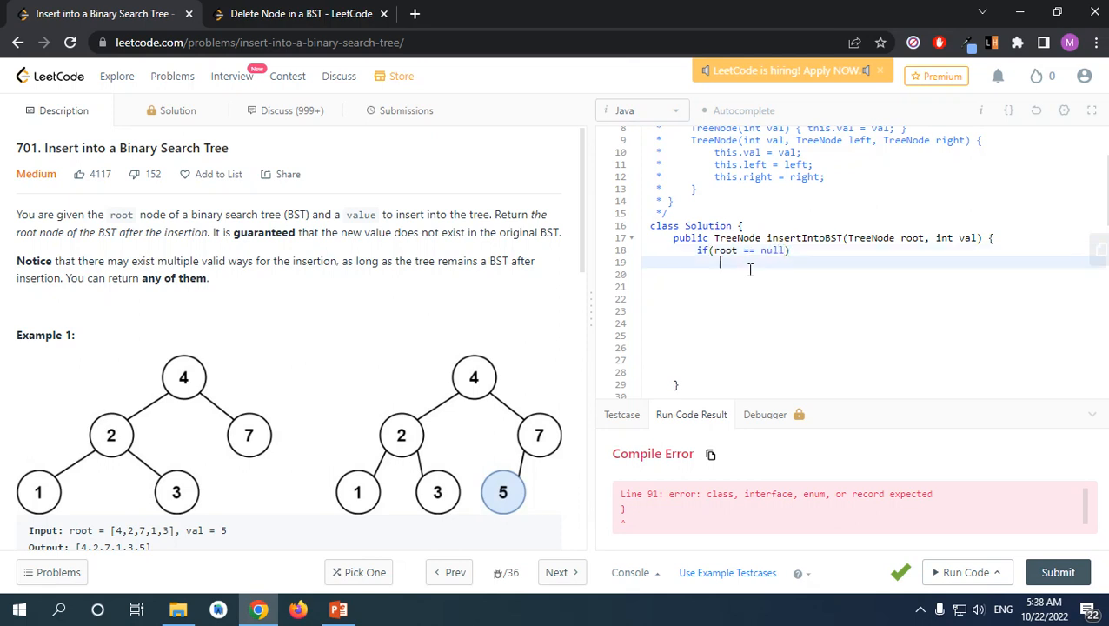
text(return nw)
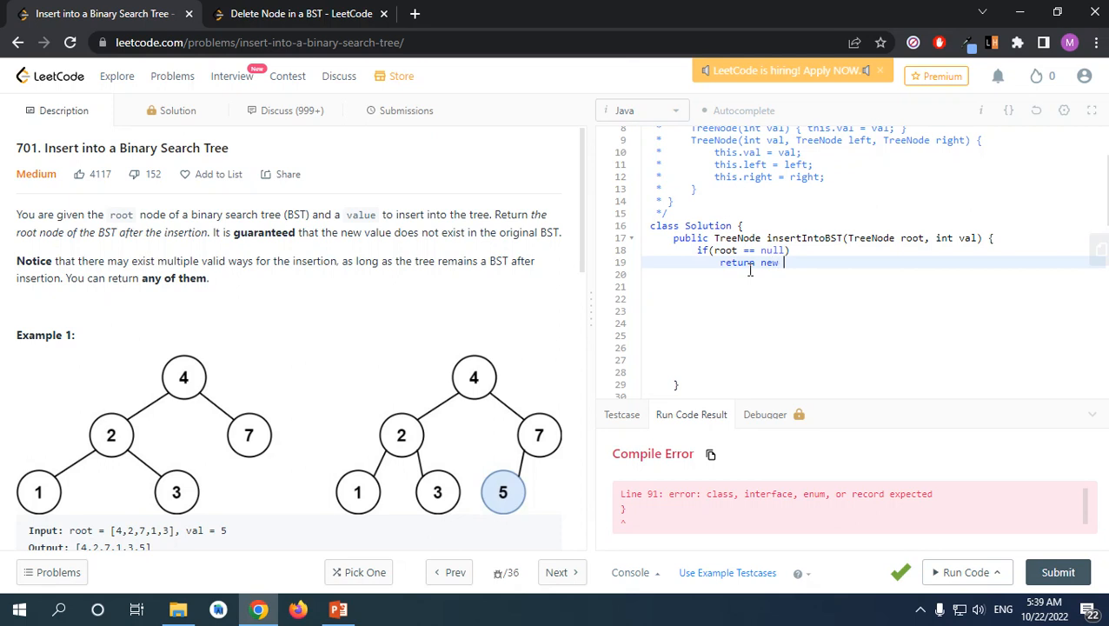
text(Tre)
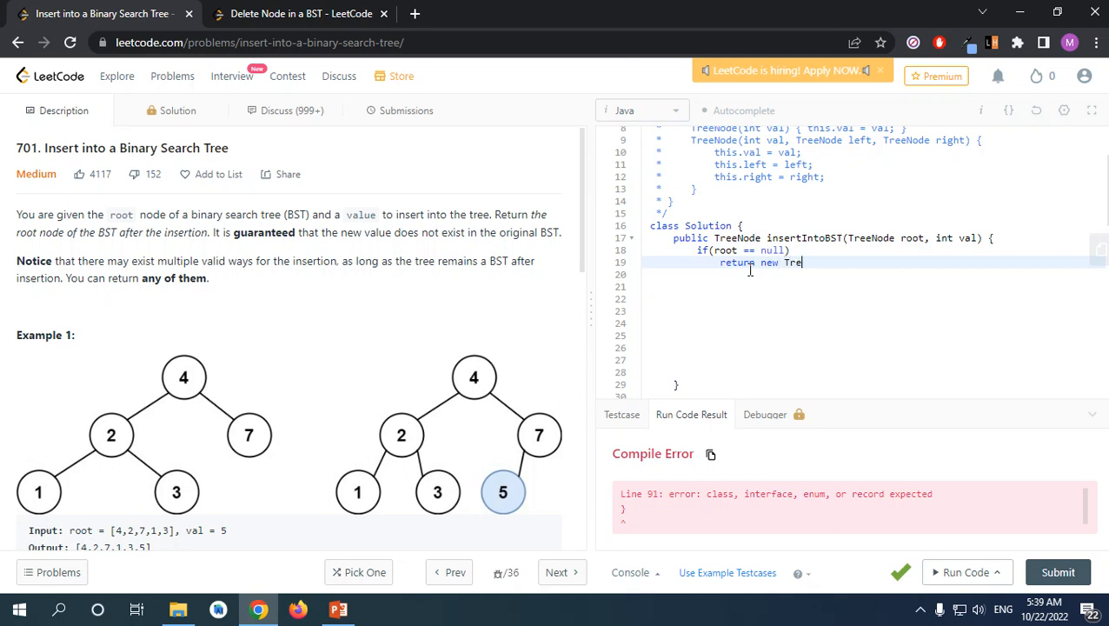
text(eNode(val);)
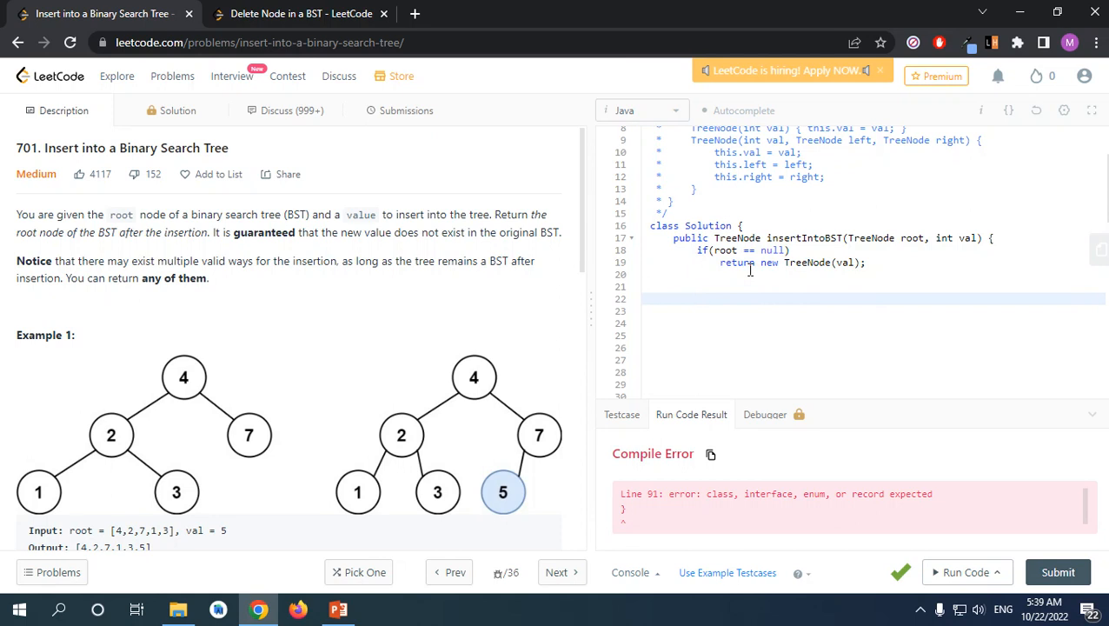
text(w)
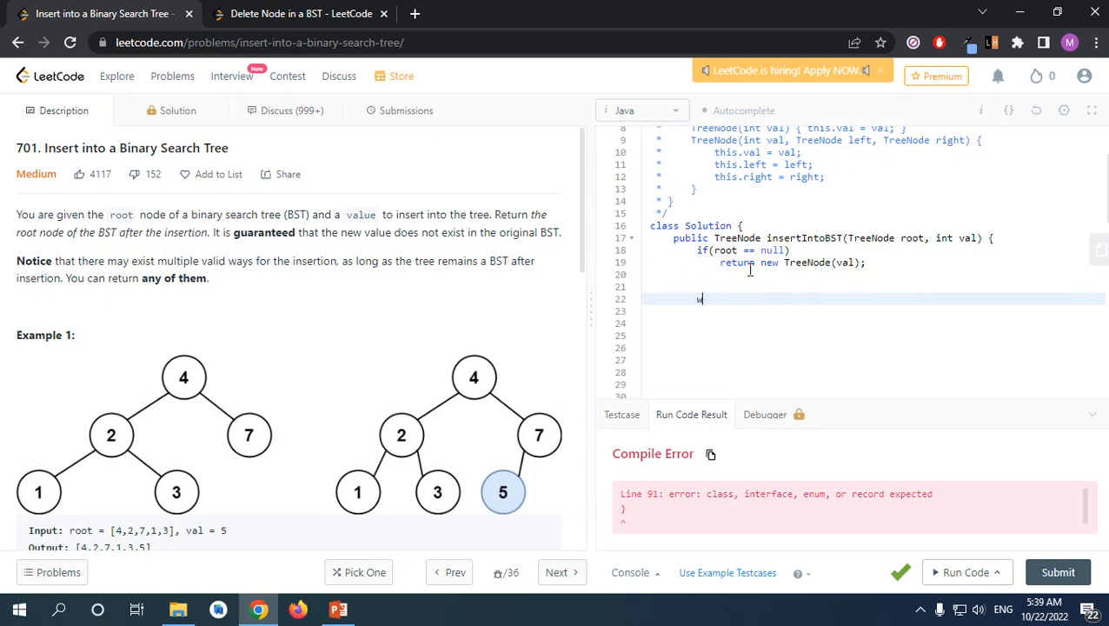
key(backspace)
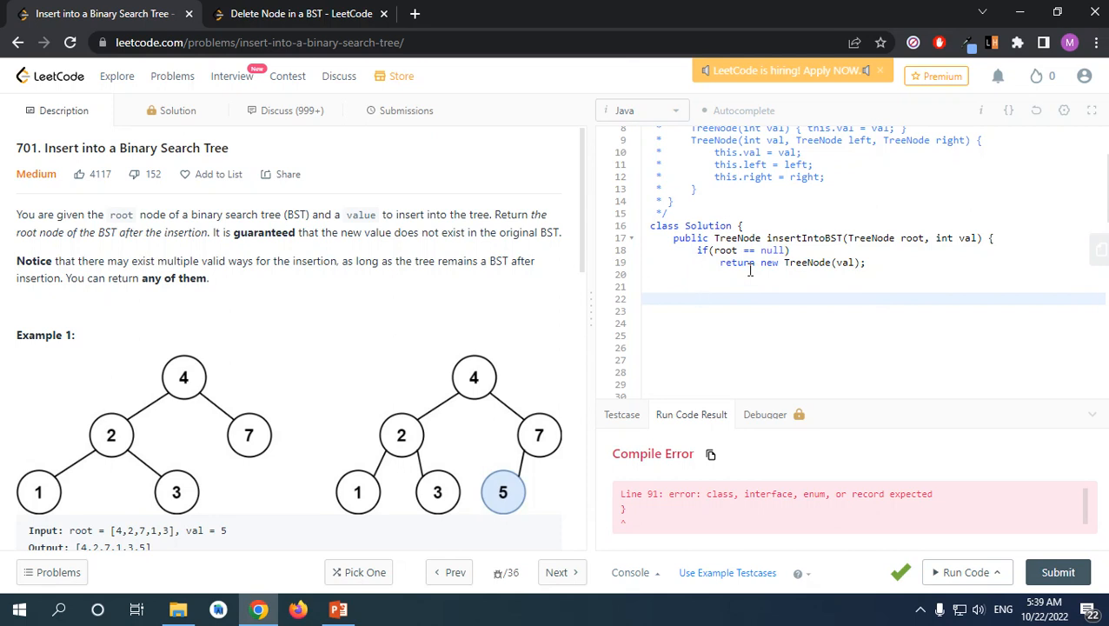
Declare TreeNode temp = root; add return root; at the end, and begin a while loop.
text(TreeNod)
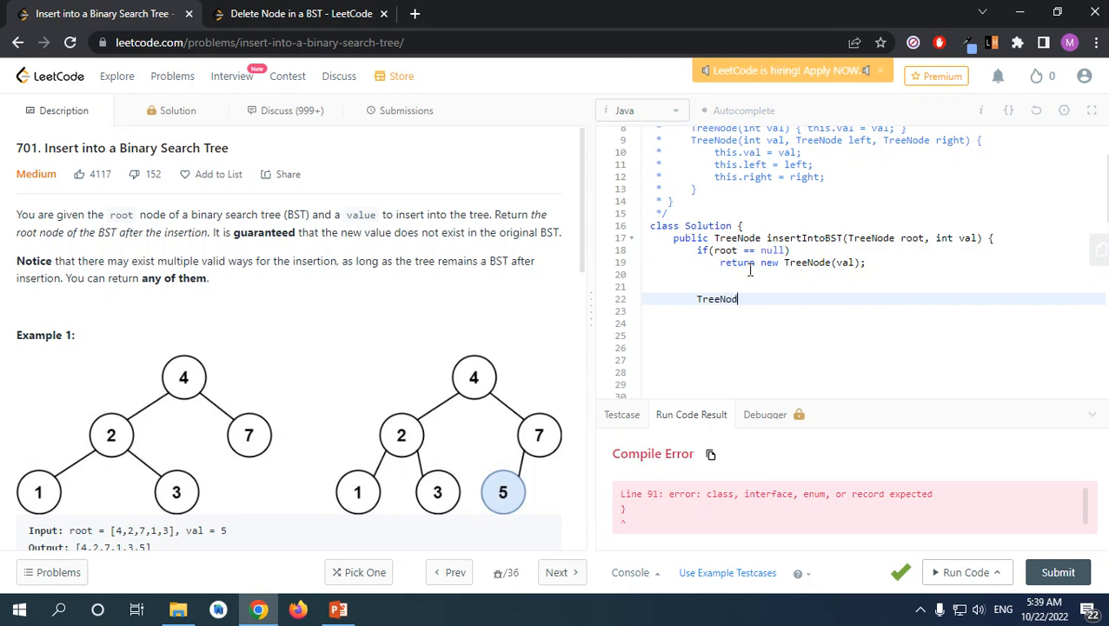
text(temp =)
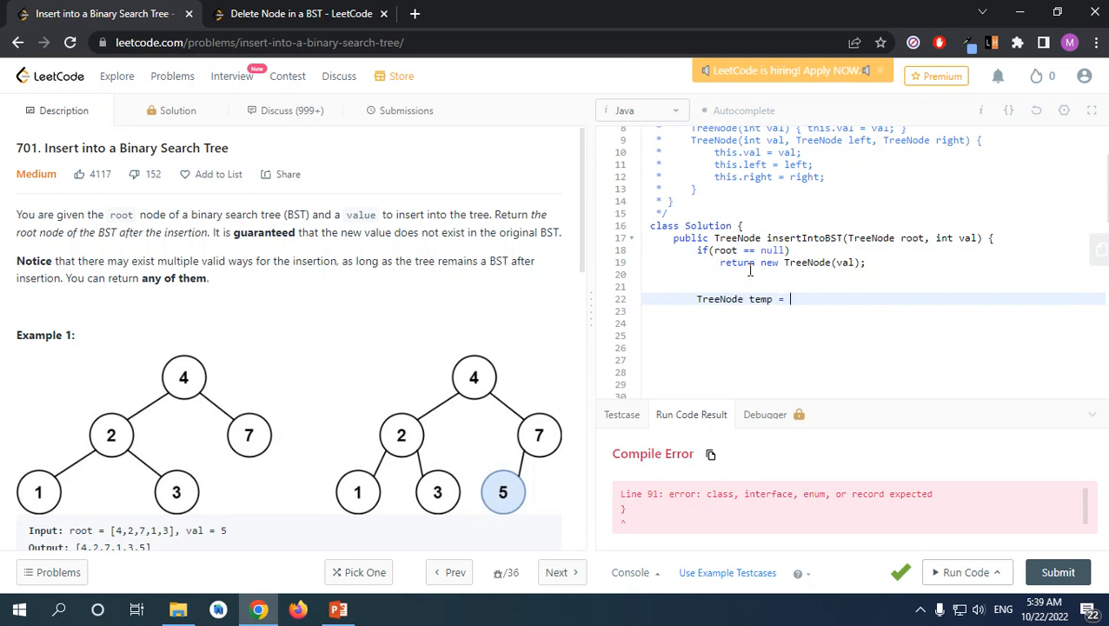
text(root;)
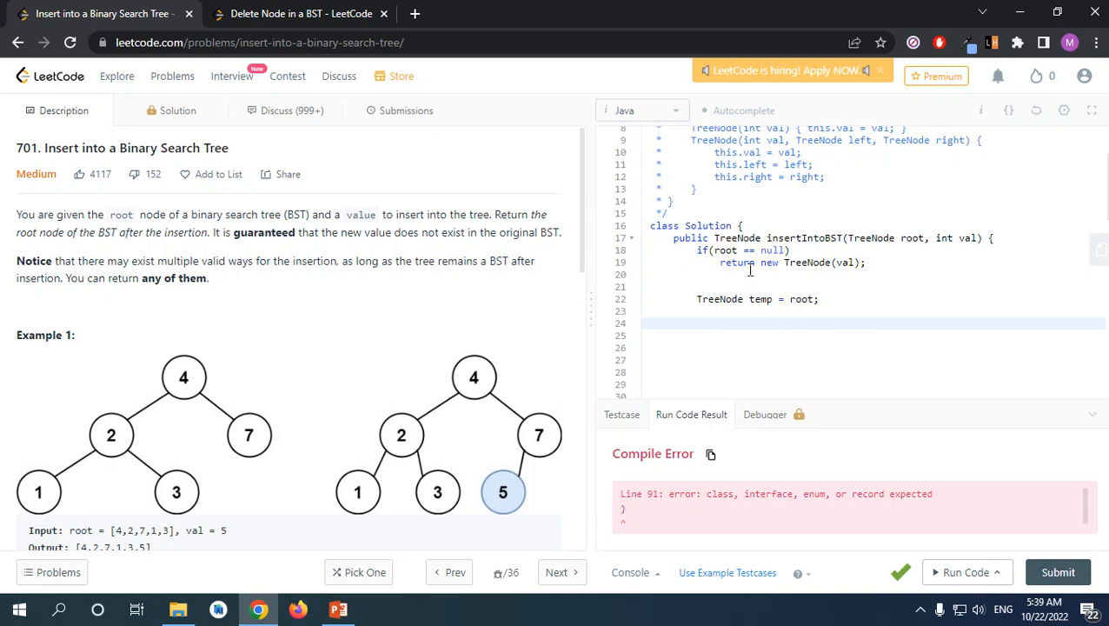
click(696, 321)
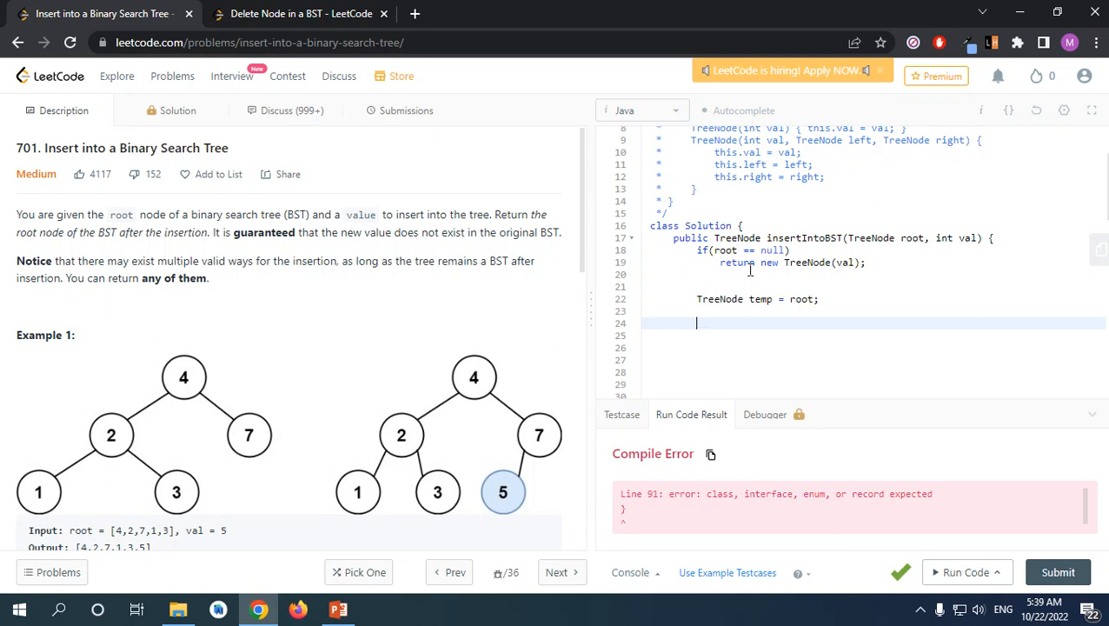
text(return root;)
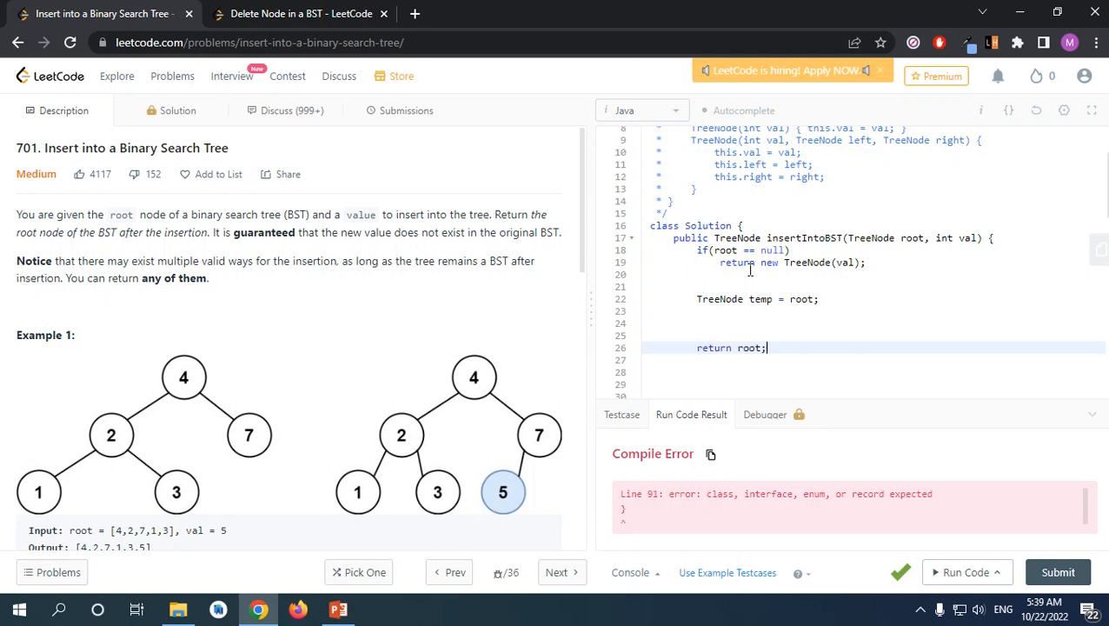
text(while(temp != n)
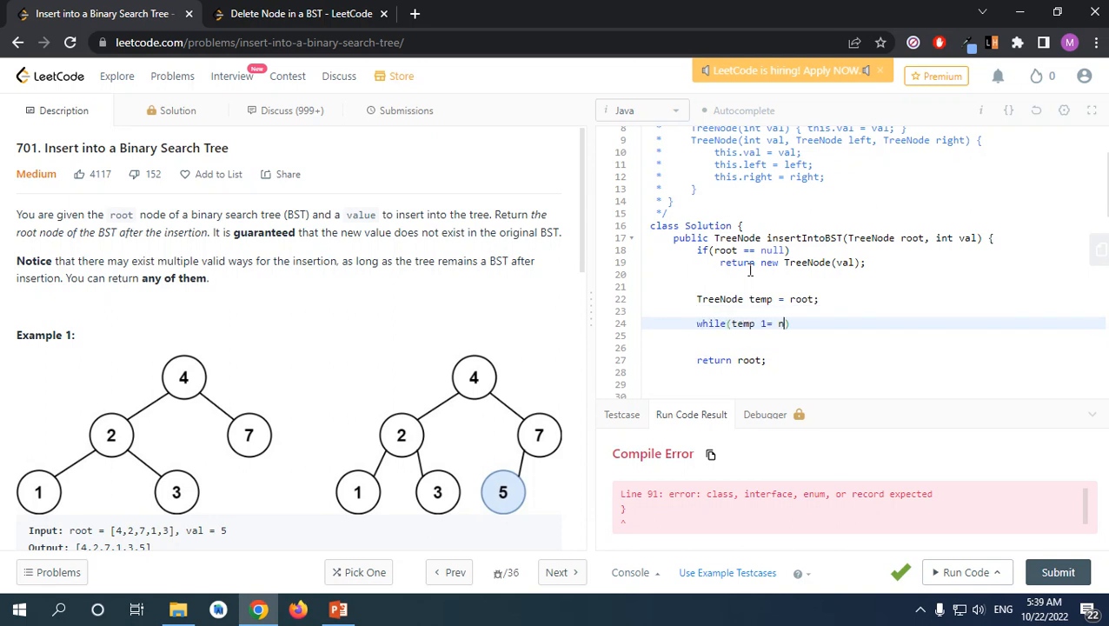
Complete while(temp != null) and start an if(val > ...) comparison inside the loop.
text(!=)
text(i)
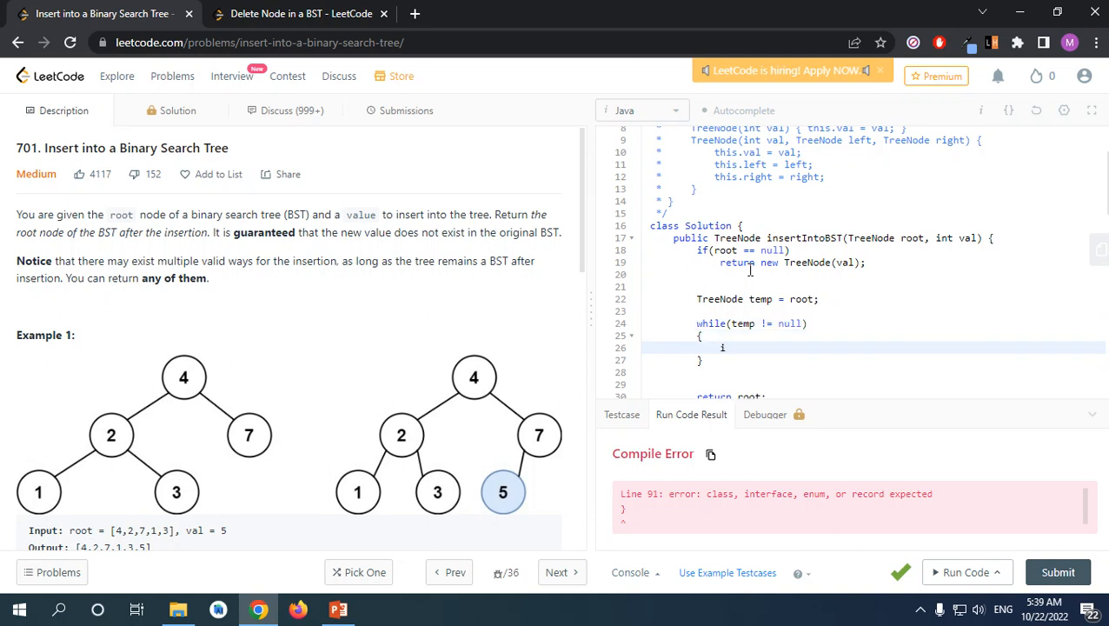
text(f(val ))
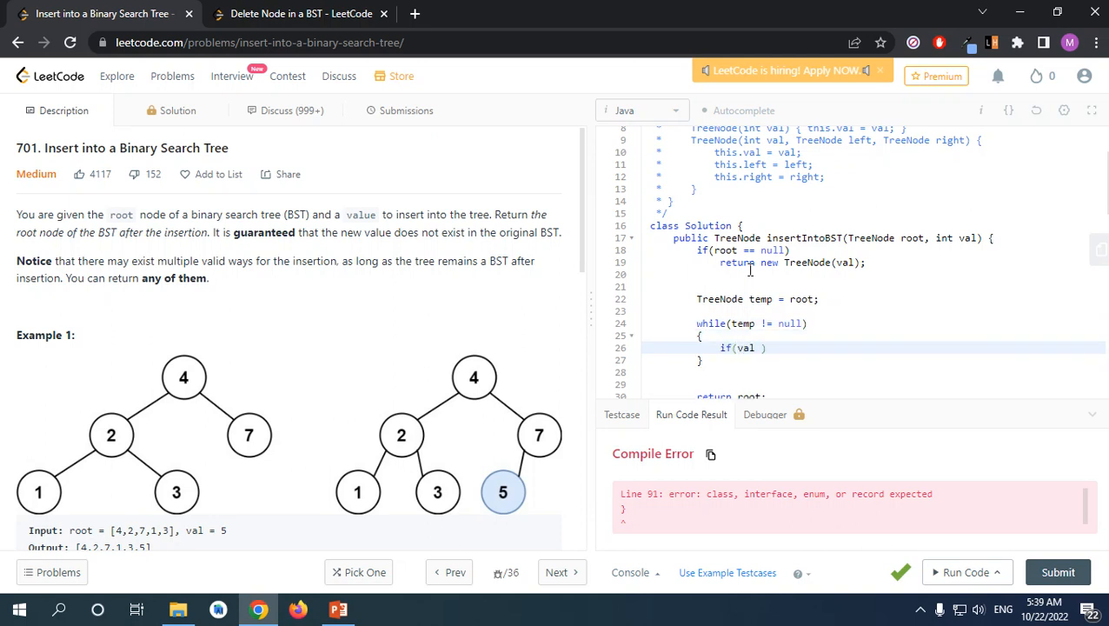
text(>)
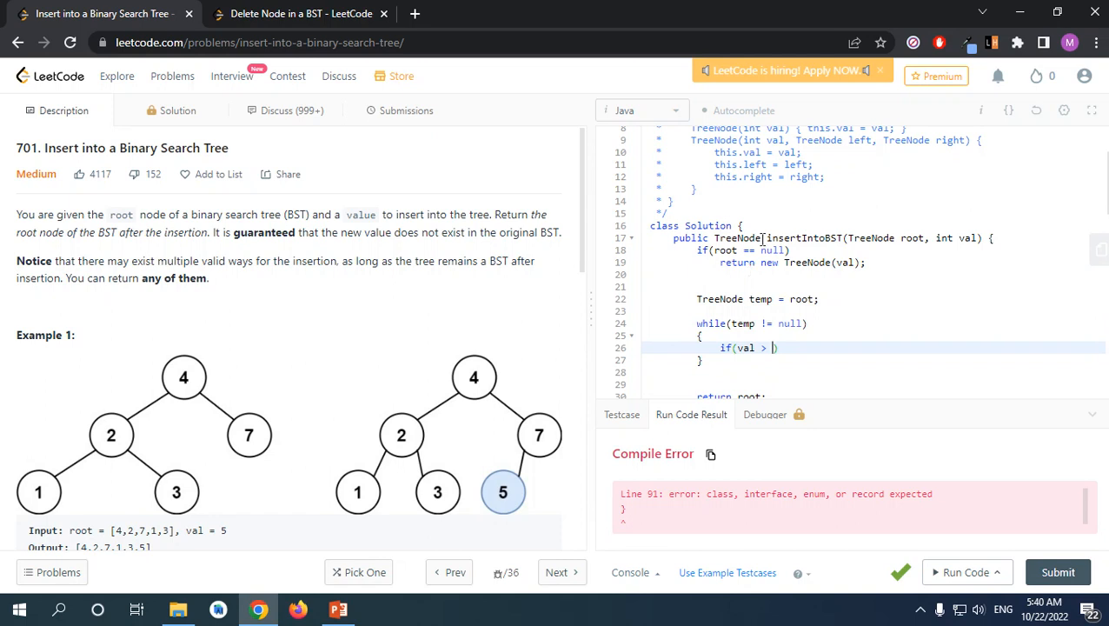
drag(210, 233, 369, 233)
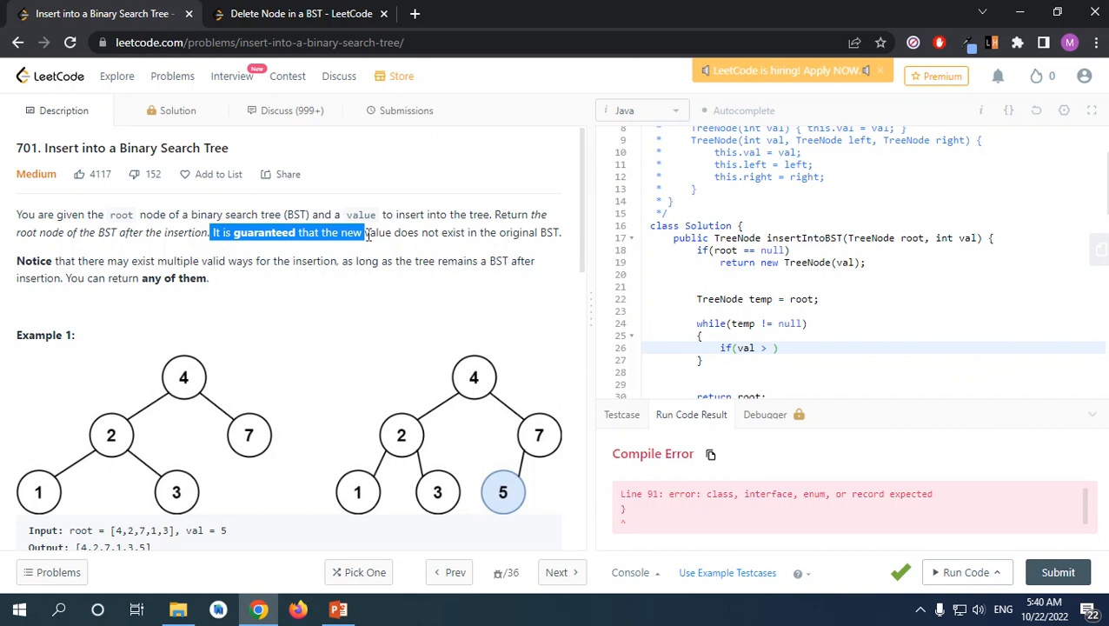
drag(365, 233, 560, 233)
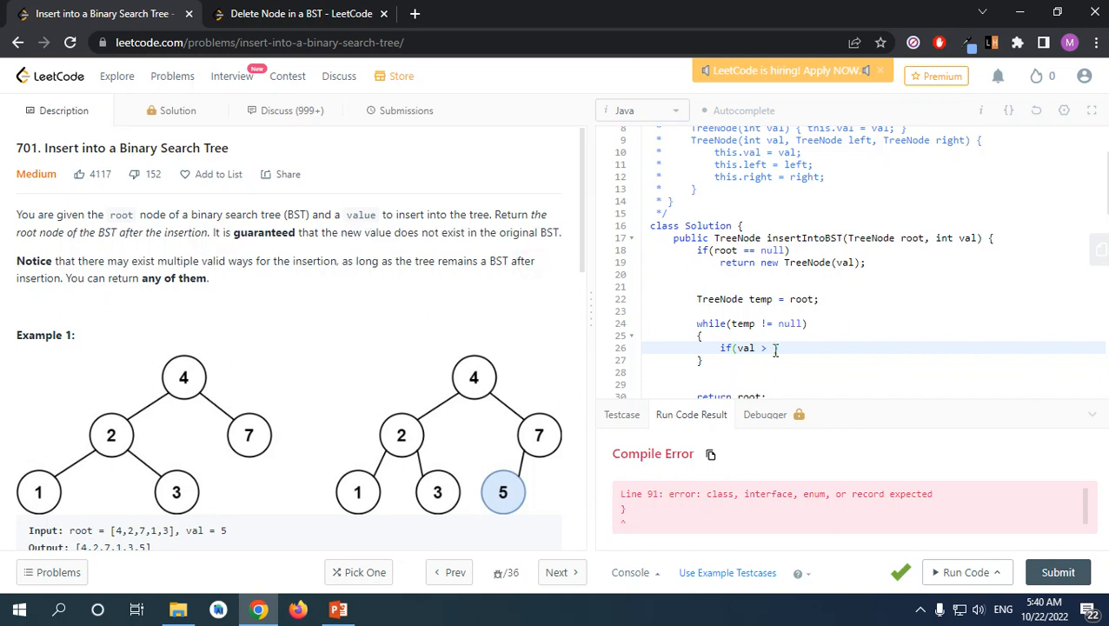
text())
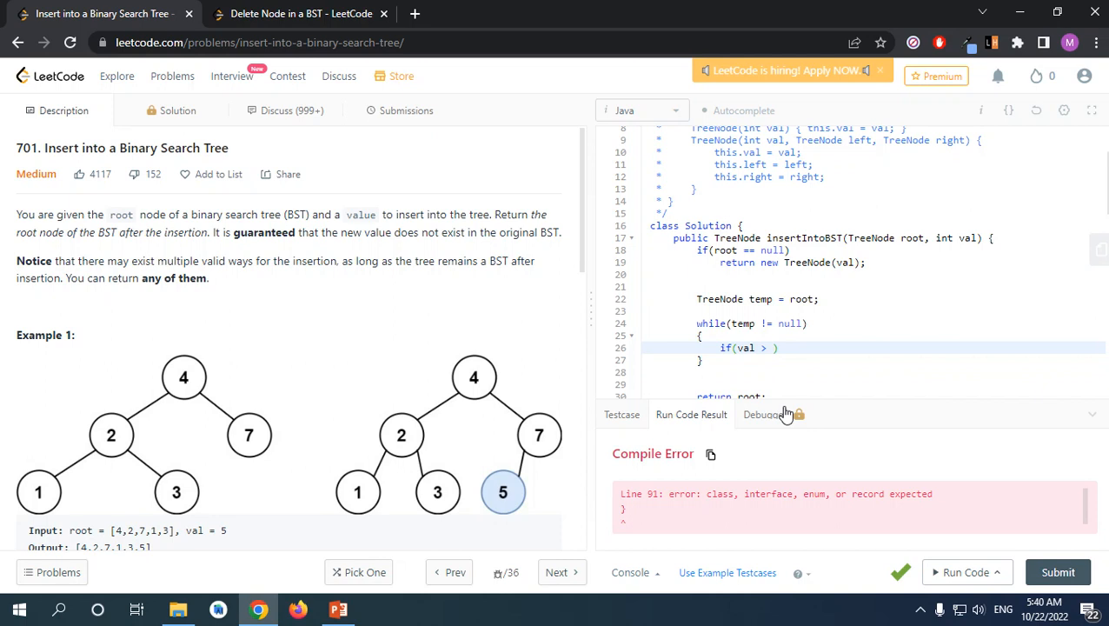
Finish the val > root.val condition and add an inner if(root.right == null) check.
text(root.val)
text({)
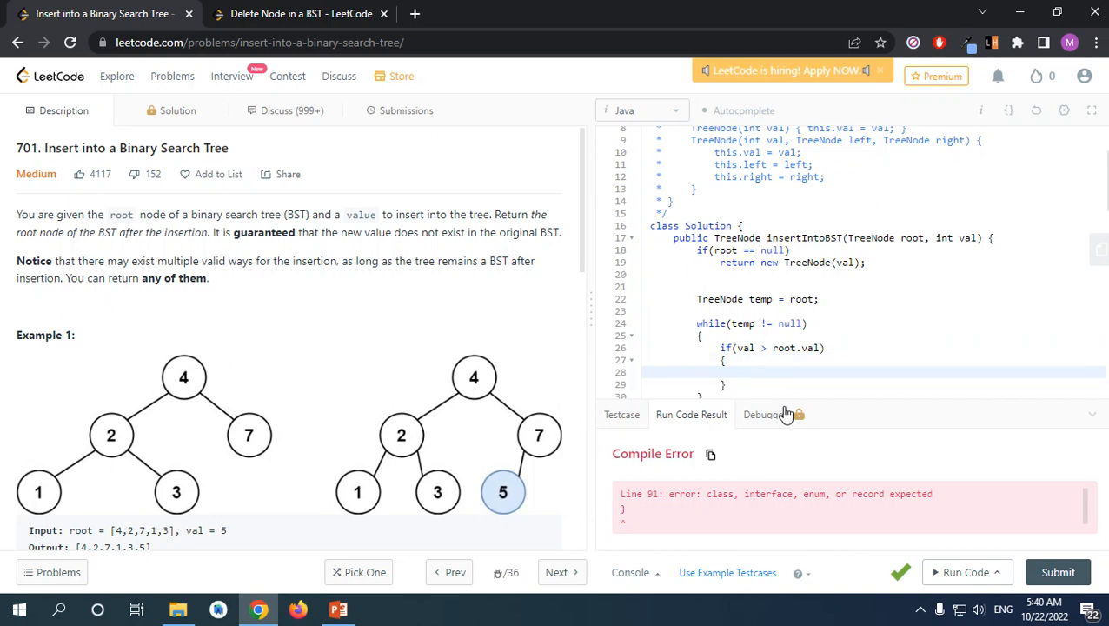
text(if())
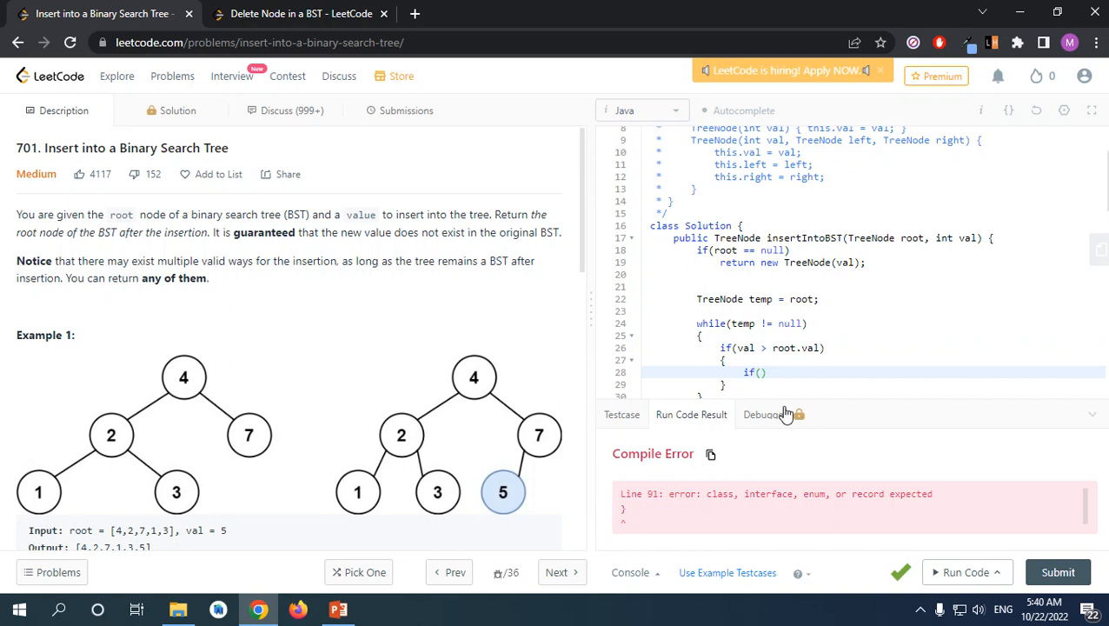
text(root.)
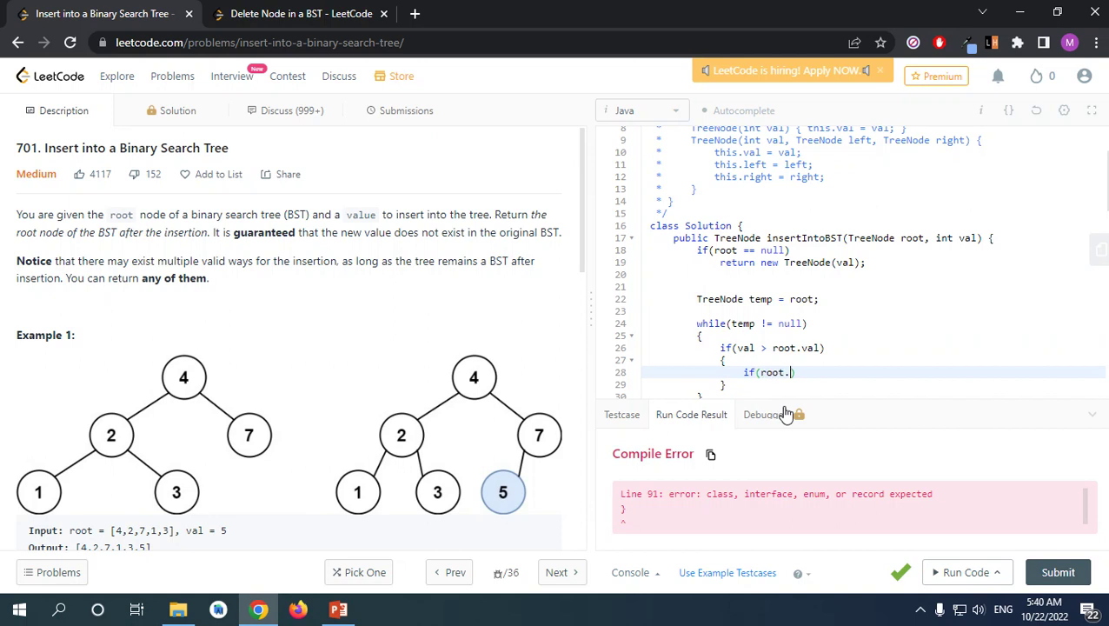
text(r)
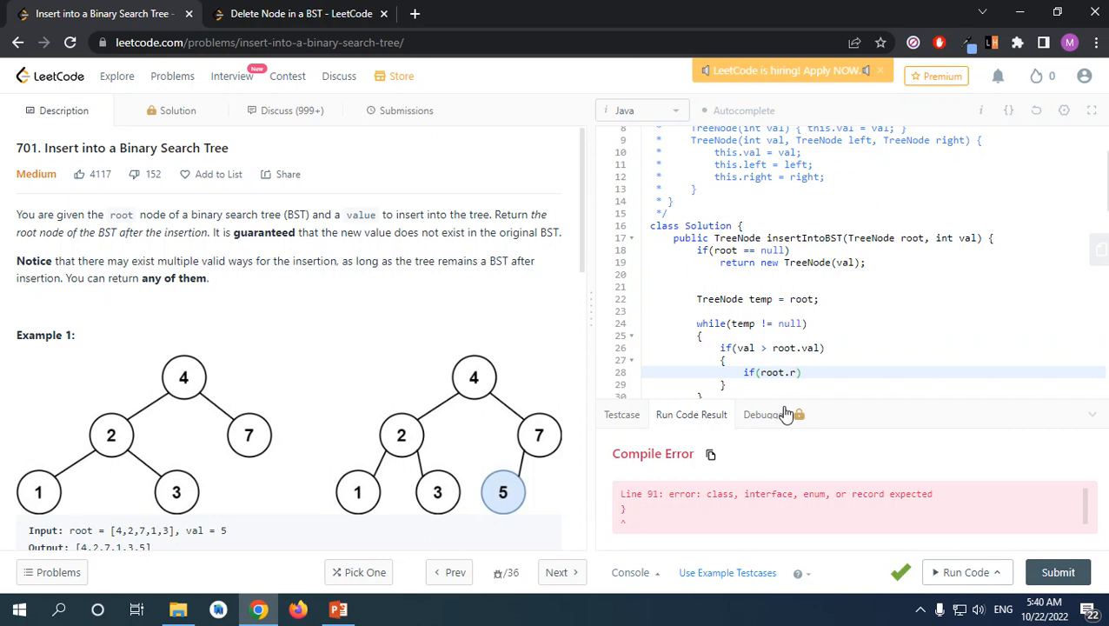
text(ight == null)
text({})
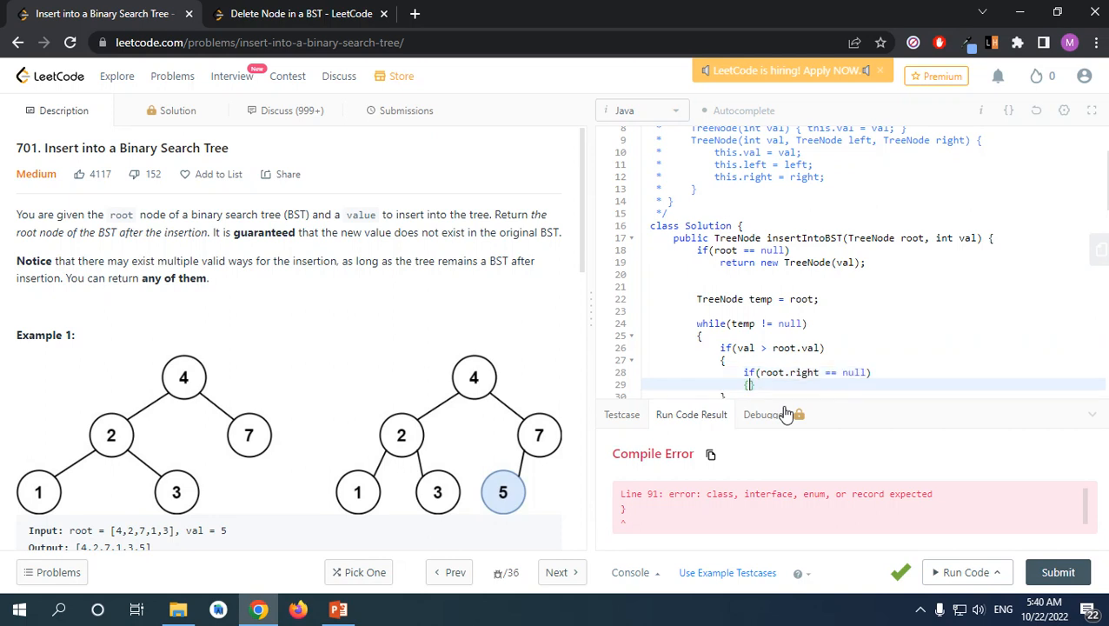
scroll(down, 3)
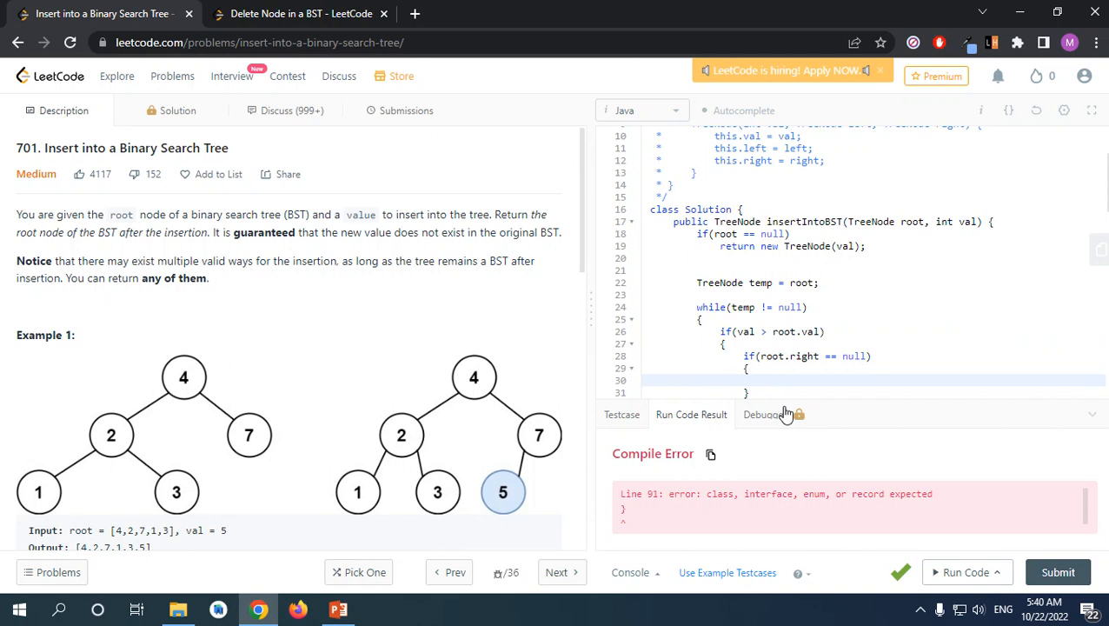
Inside that check, set temp.right = new TreeNode(val); and return root.
text(temp.)
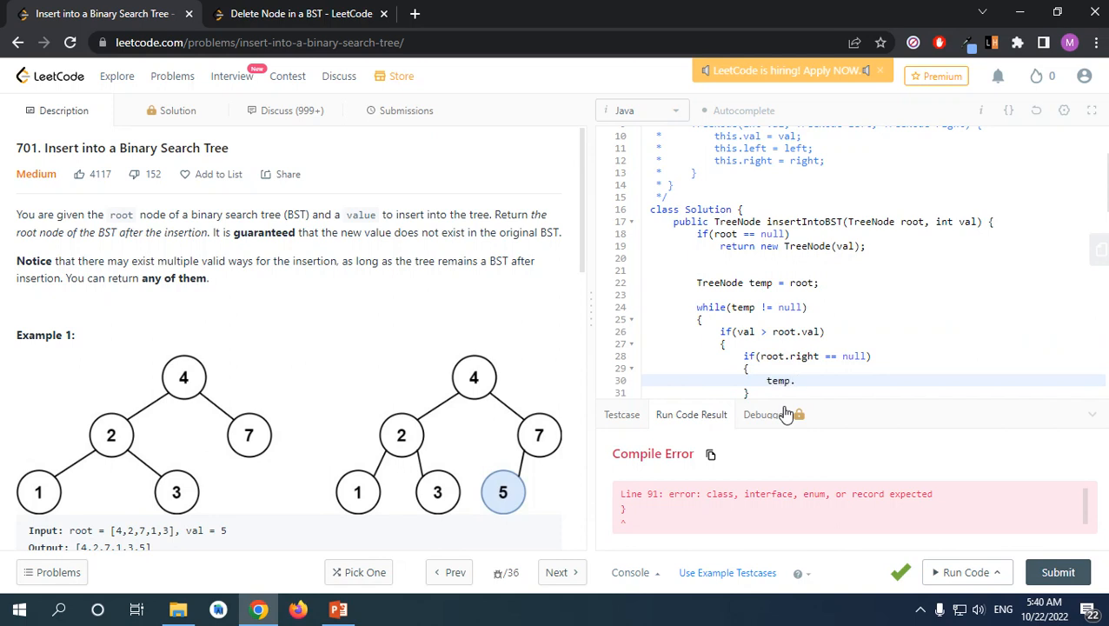
text(right =)
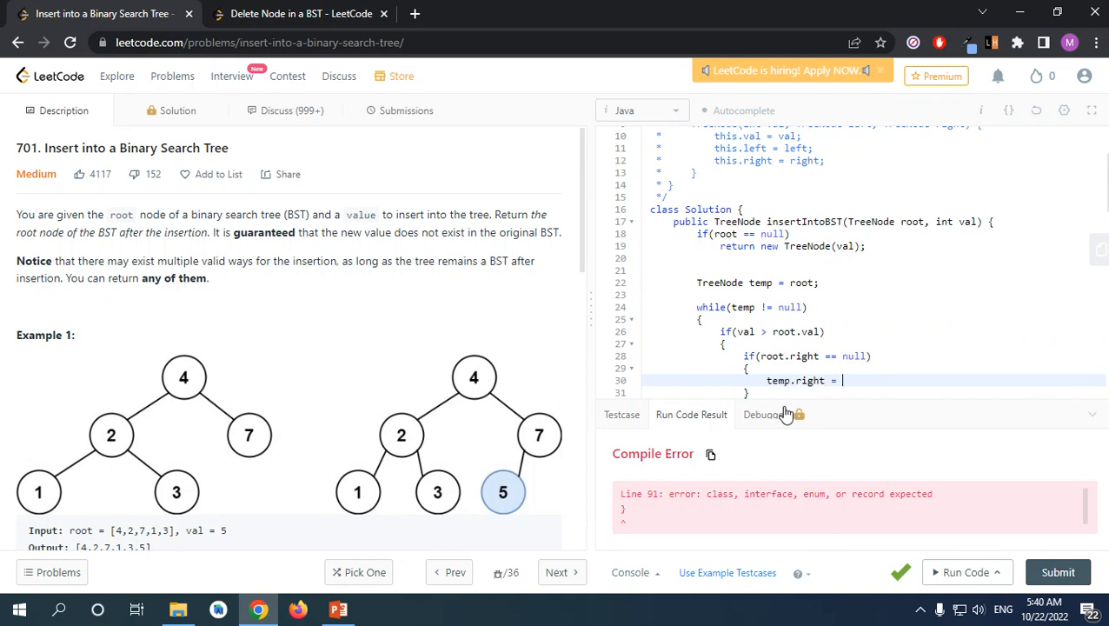
text(new TreeN)
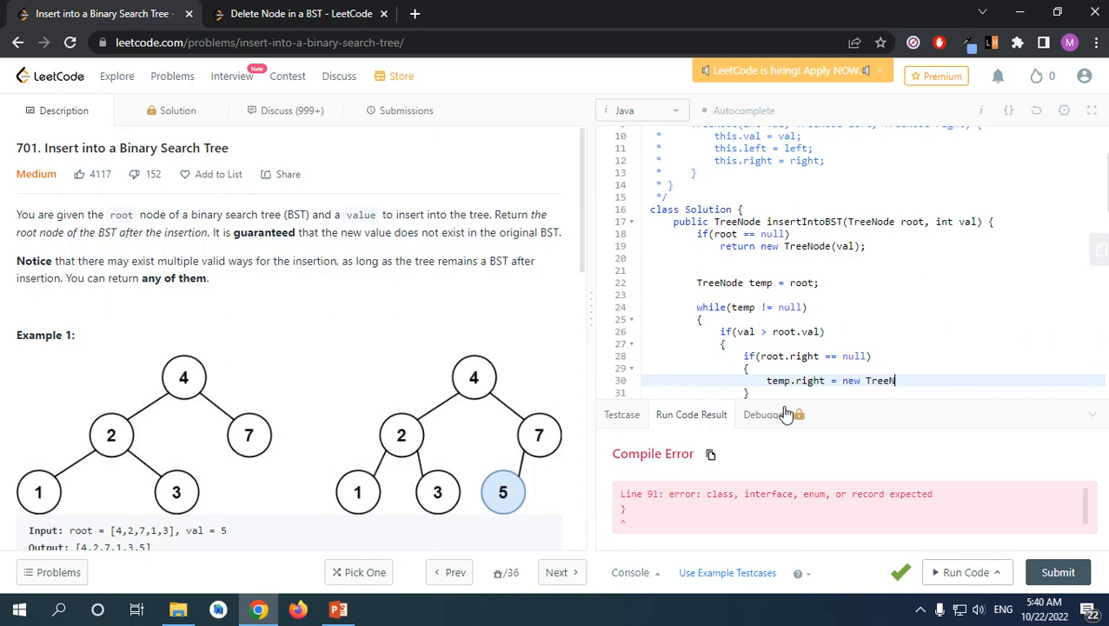
text(ode(val);)
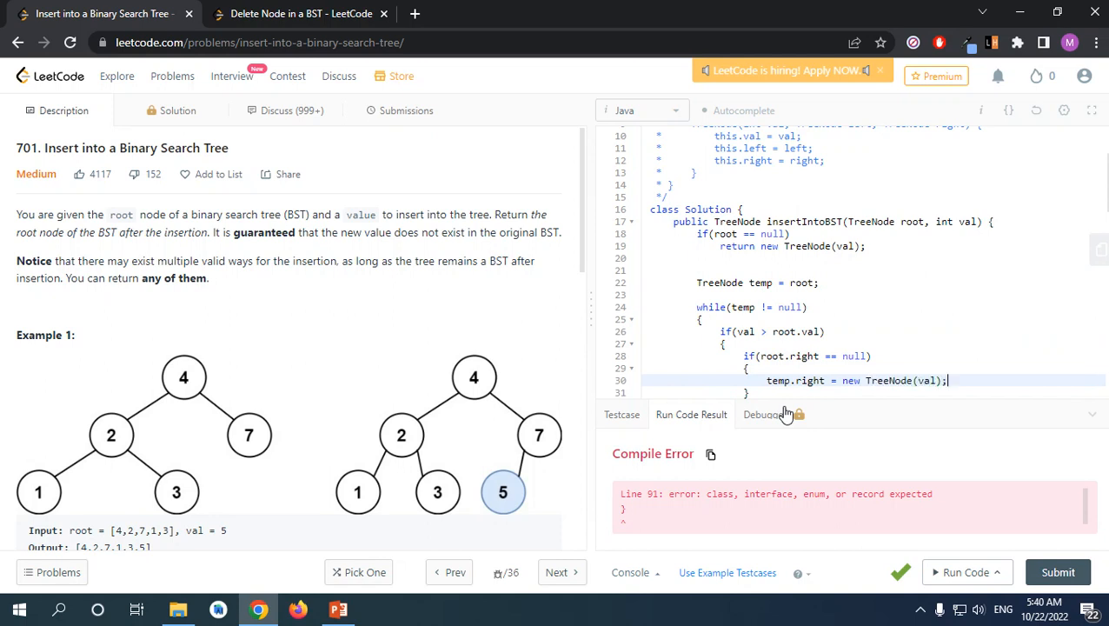
text(return root;)
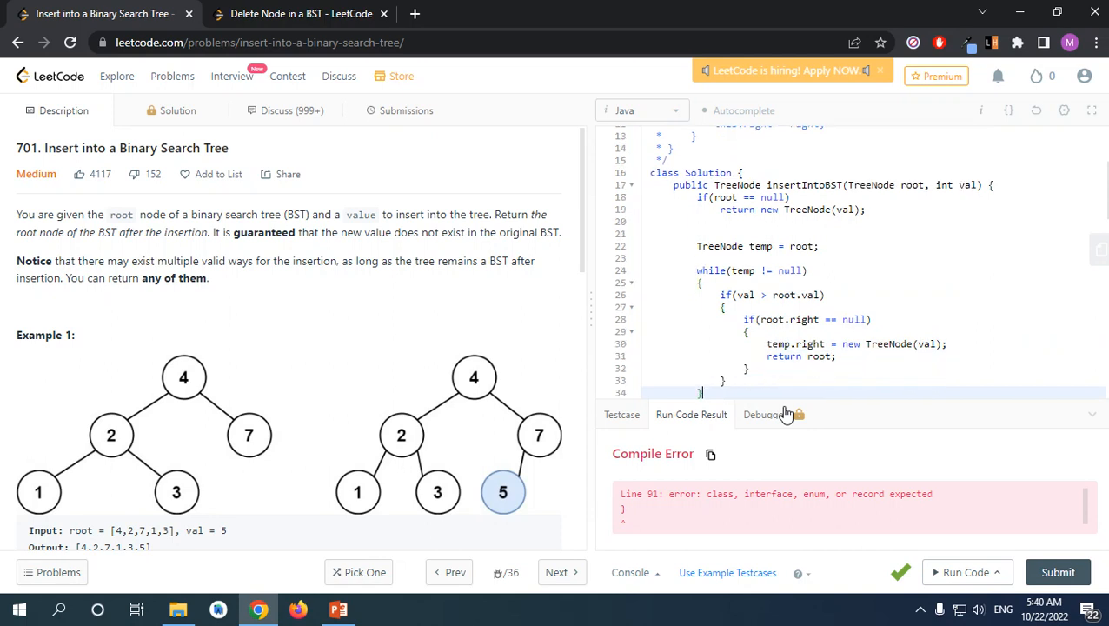
Duplicate the right-branch block as an else-if for val < root.val, changing right to left.
drag(723, 296, 744, 365)
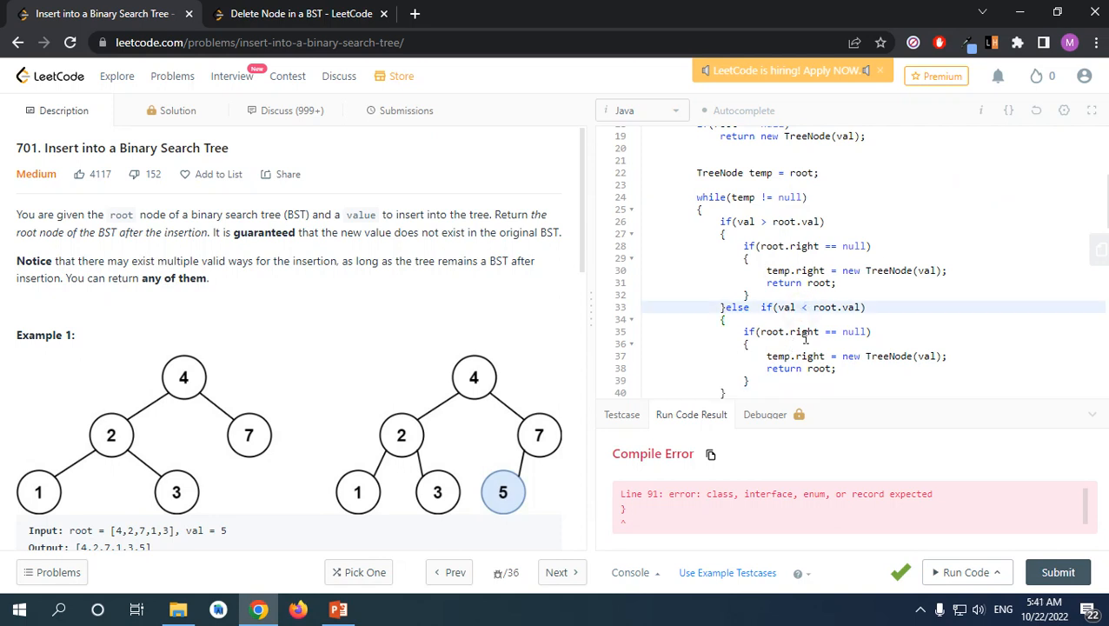
click(818, 330)
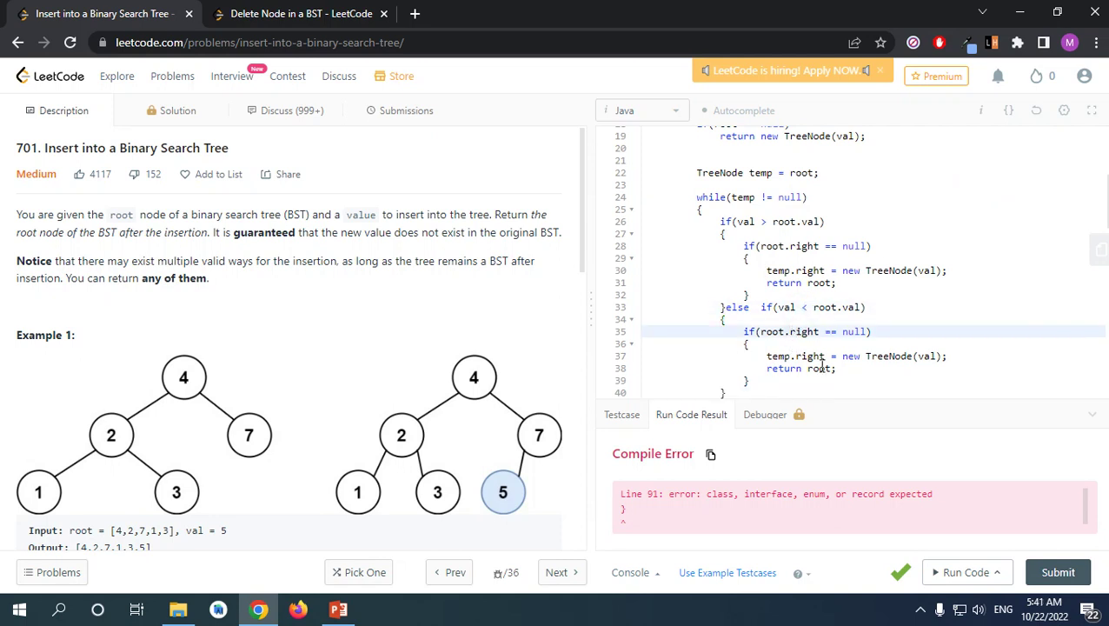
text(left)
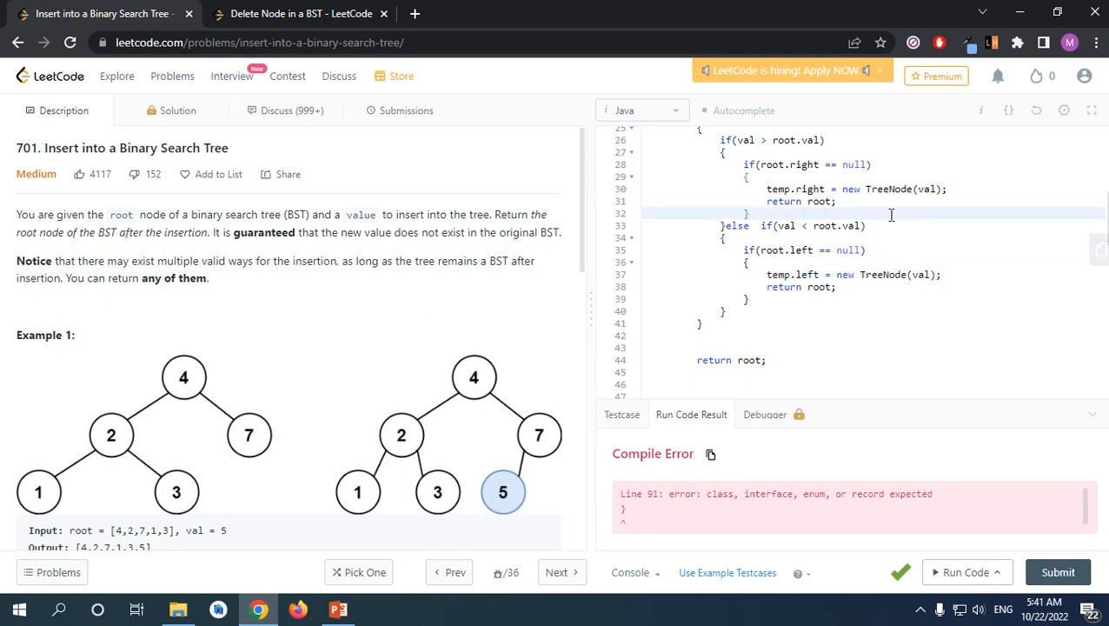
scroll(up, 3)
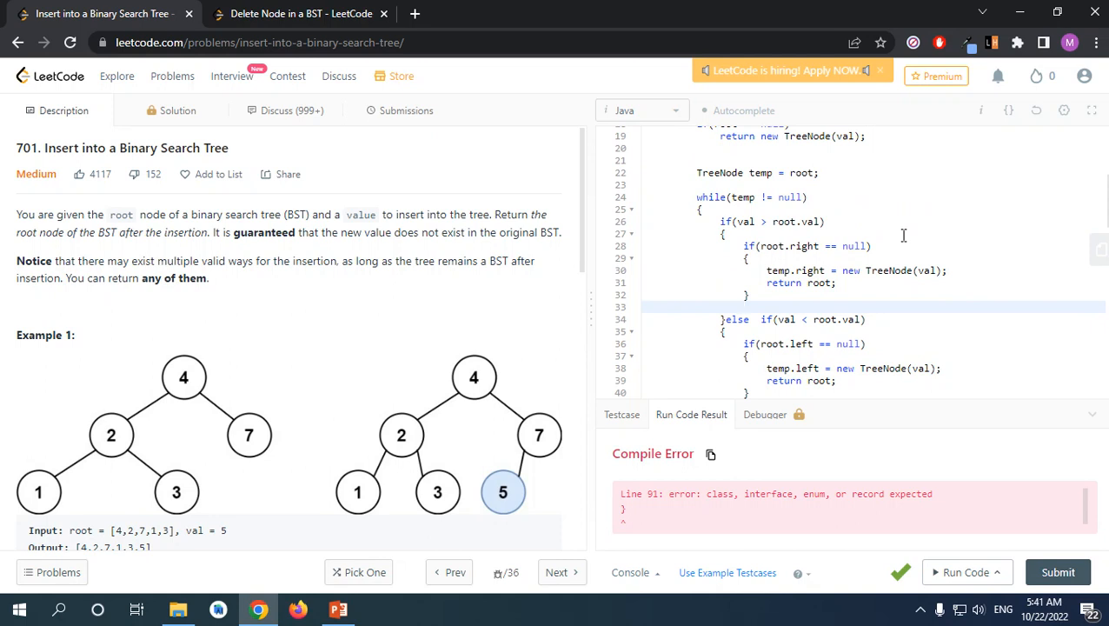
Advance temp with temp = temp.right; and temp = temp.left; after the branches, then run the code.
text(temp)
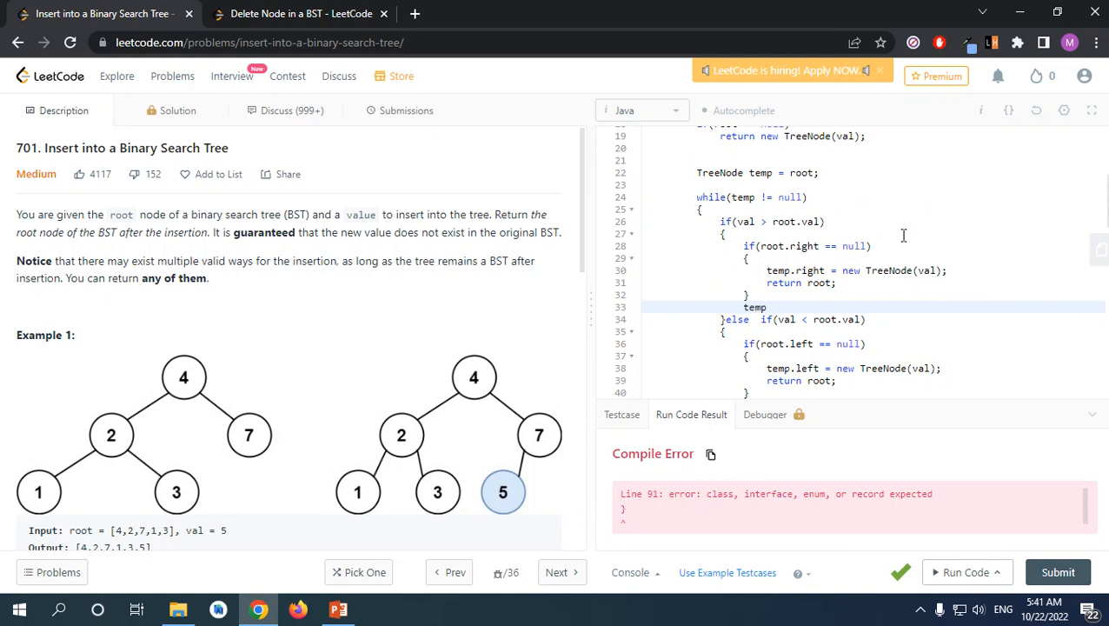
text(= temp.right;)
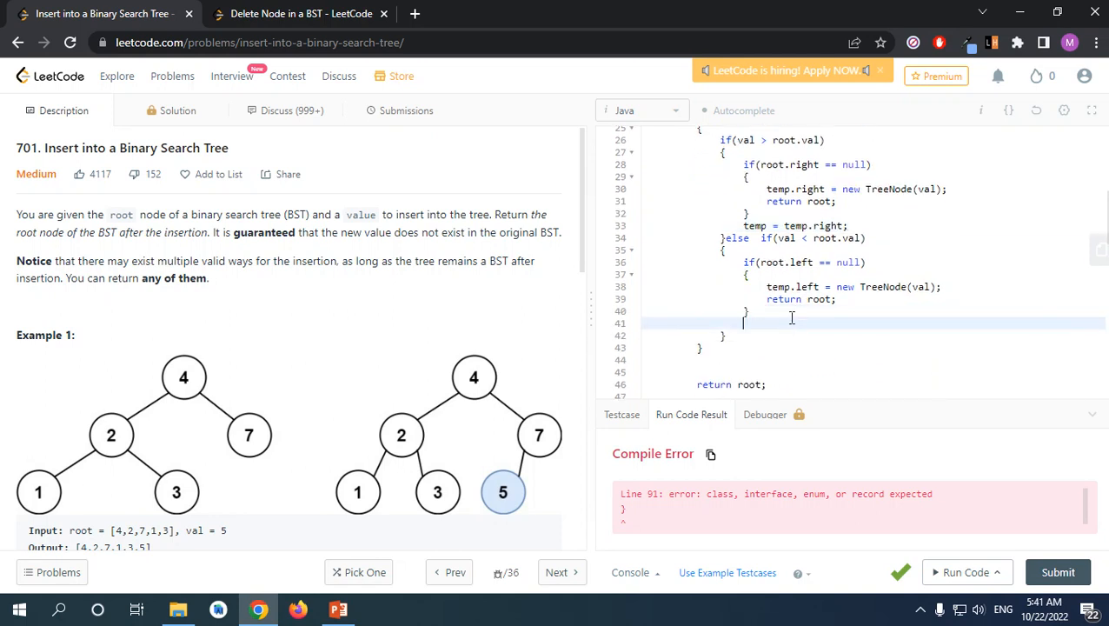
text(temp)
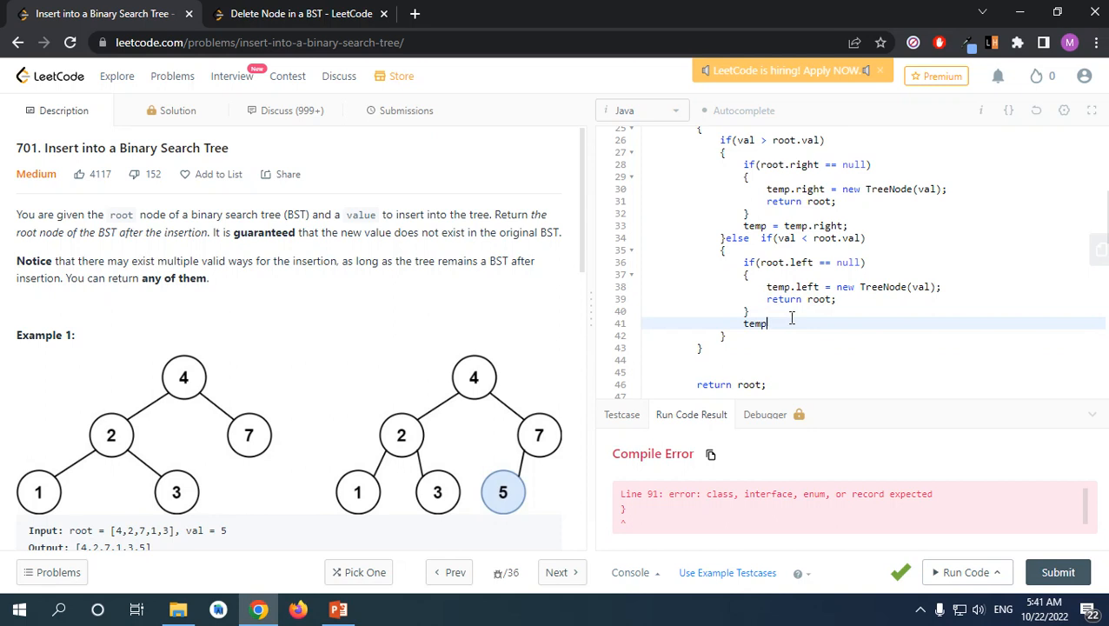
text(= temp.left;)
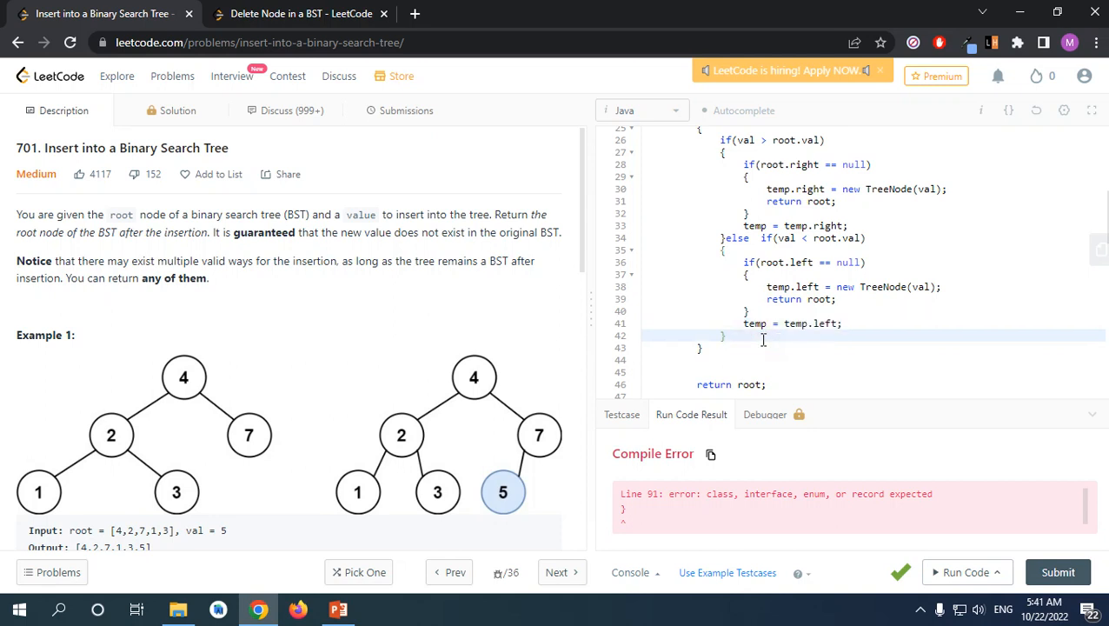
scroll(up, 3)
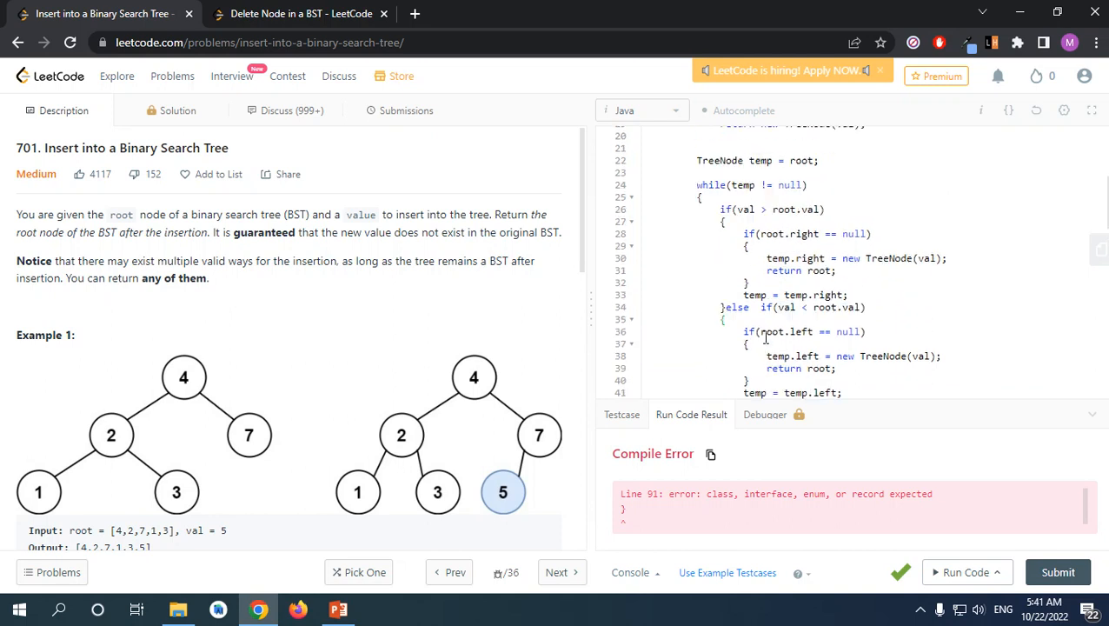
scroll(up, 3)
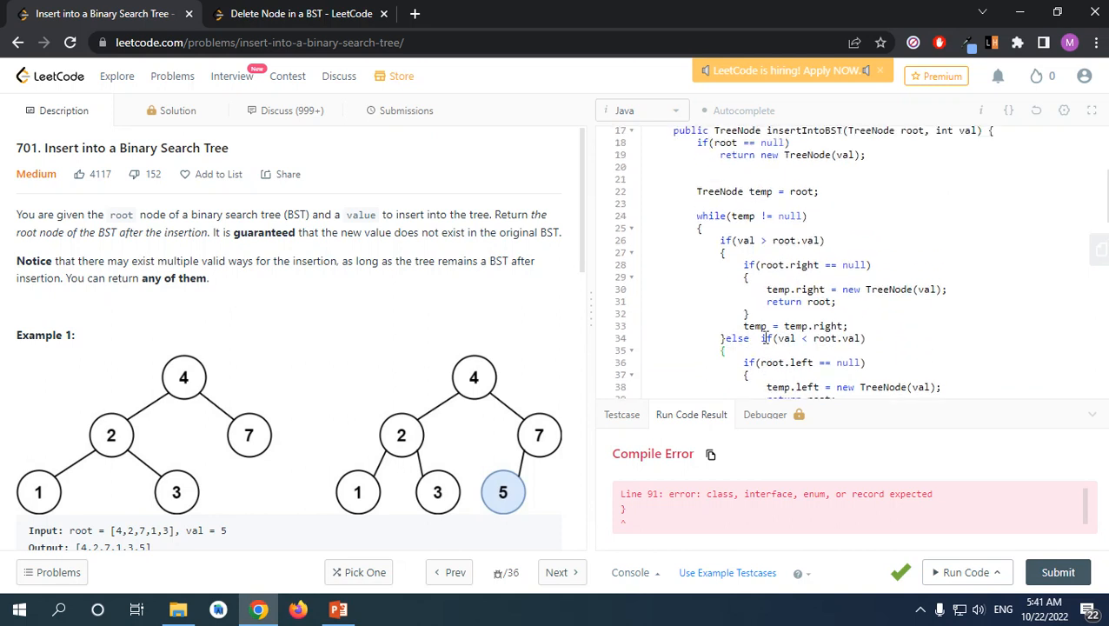
scroll(up, 3)
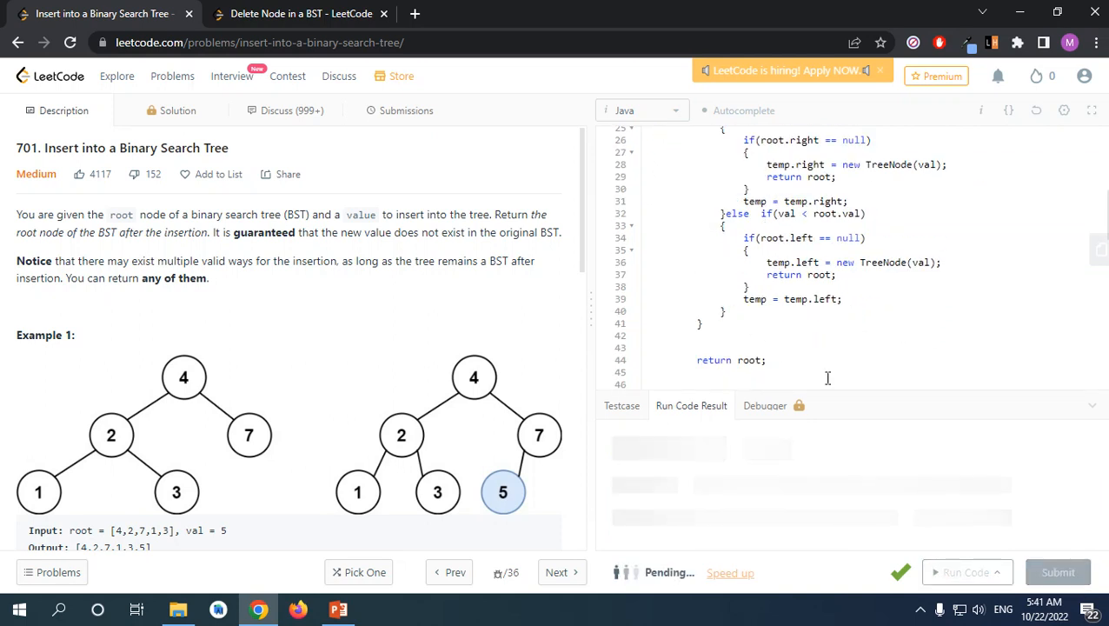
Close the method with the missing brace, rerun, and review the Wrong Answer [4,2,7,1,3] vs [4,2,7,1,3,5].
click(967, 572)
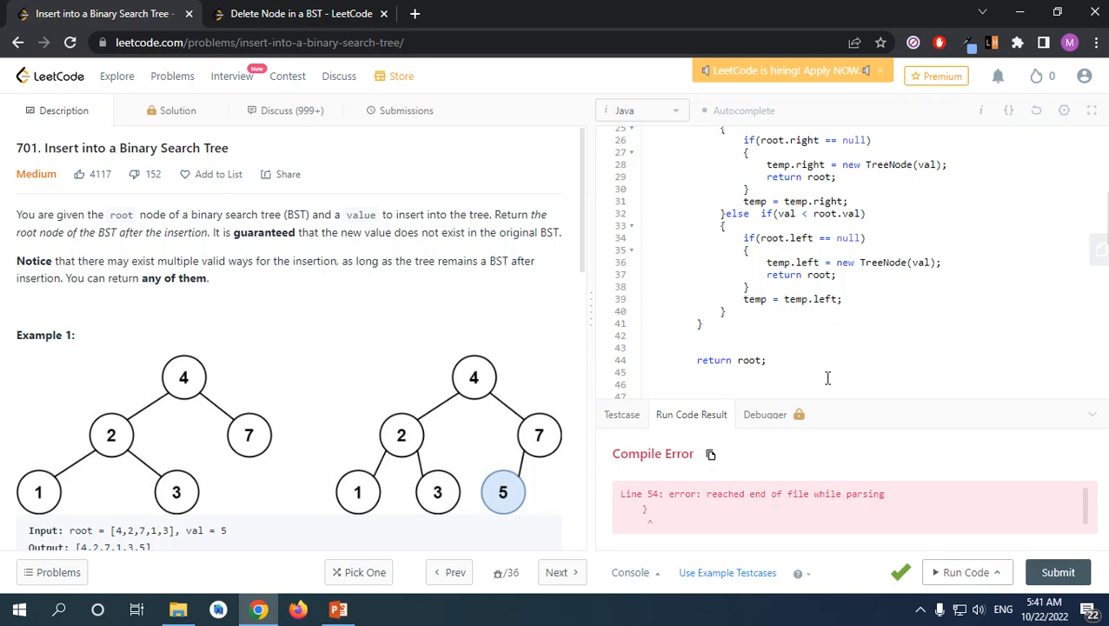
scroll(down, 3)
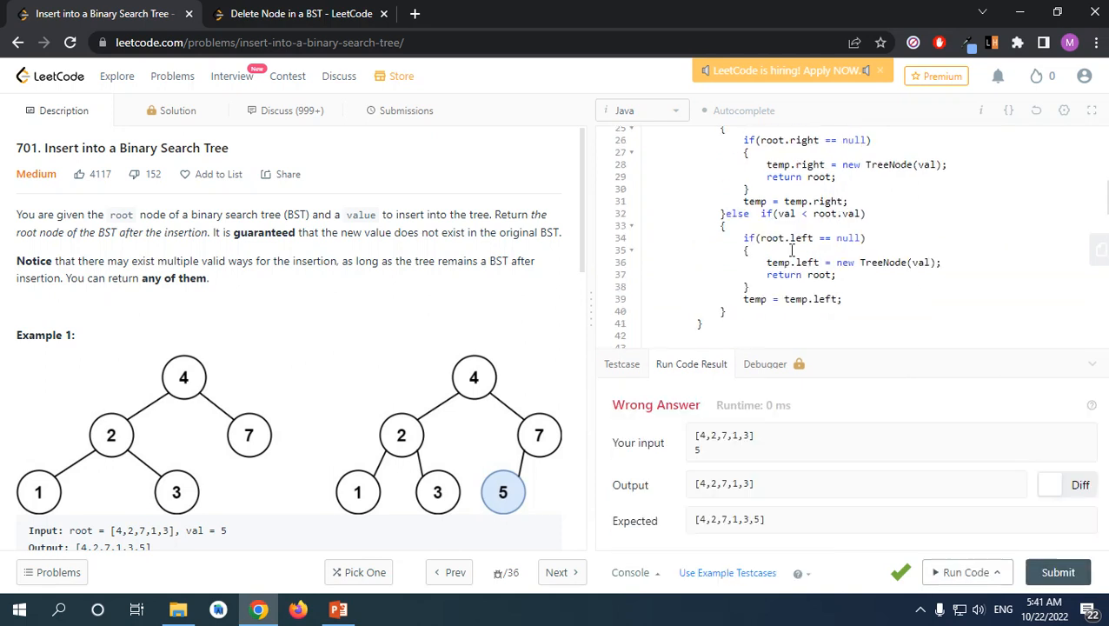
scroll(up, 3)
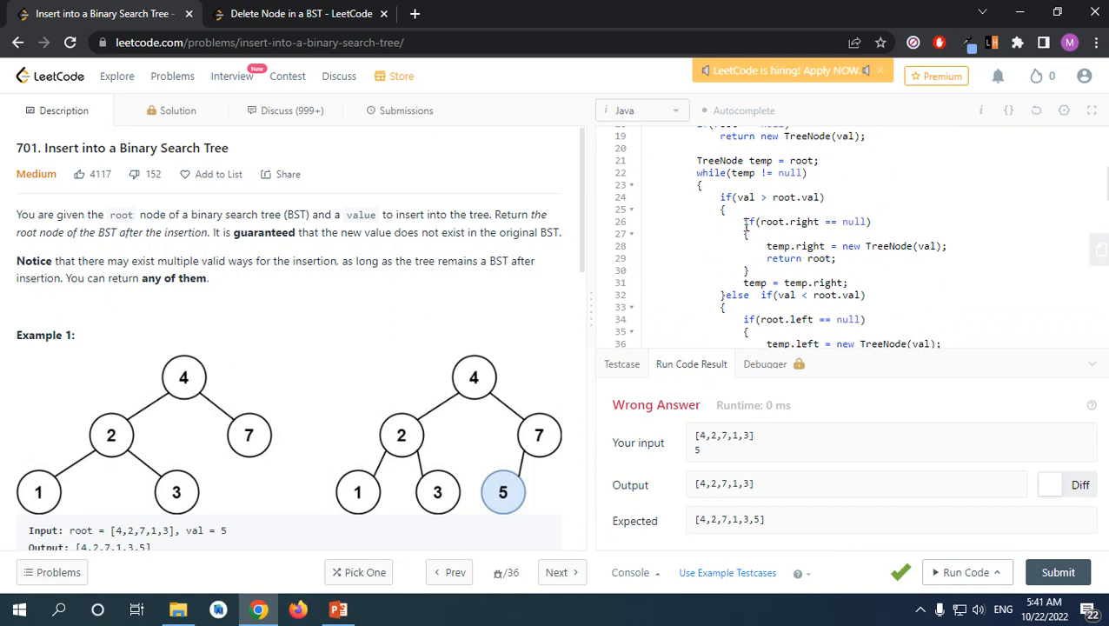
scroll(up, 3)
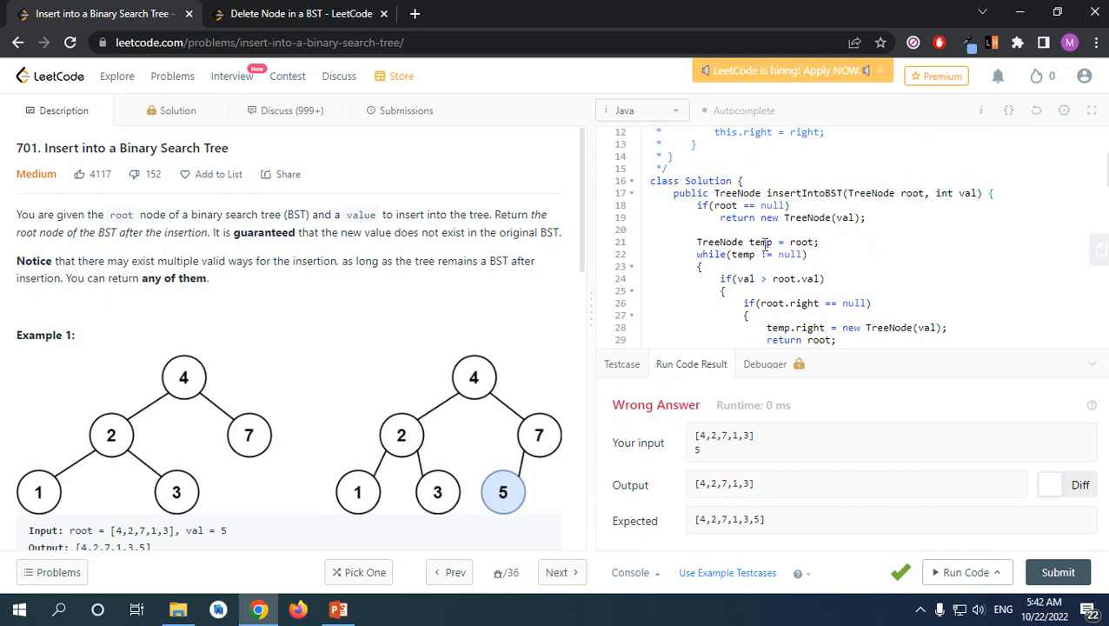
scroll(down, 3)
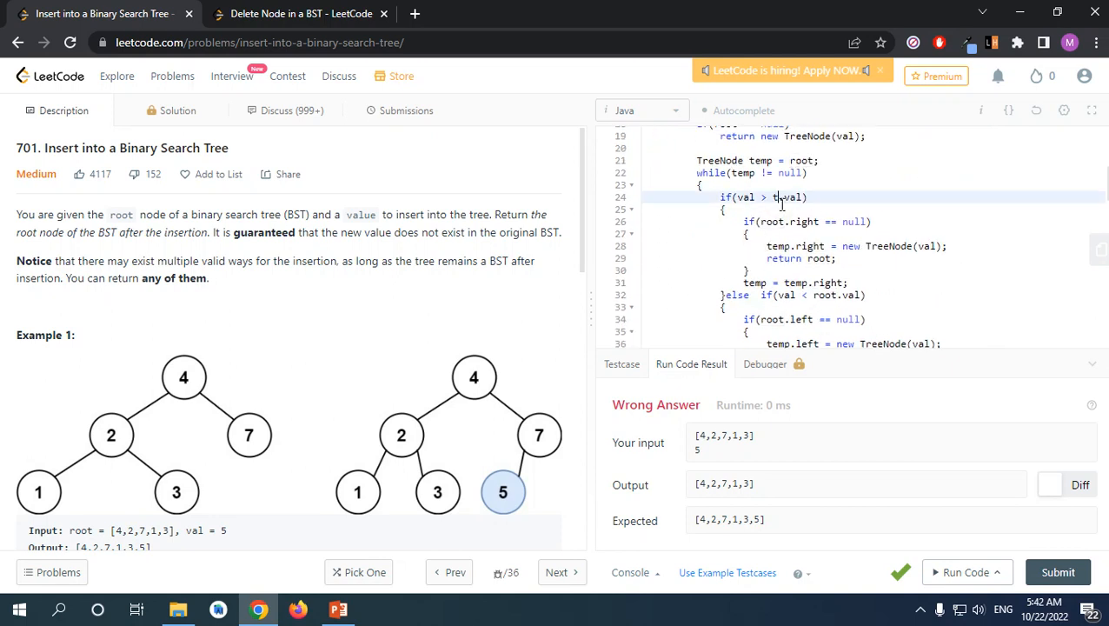
Replace root with temp in the loop's null checks and rerun to get Accepted.
double_click(782, 199)
text(emp)
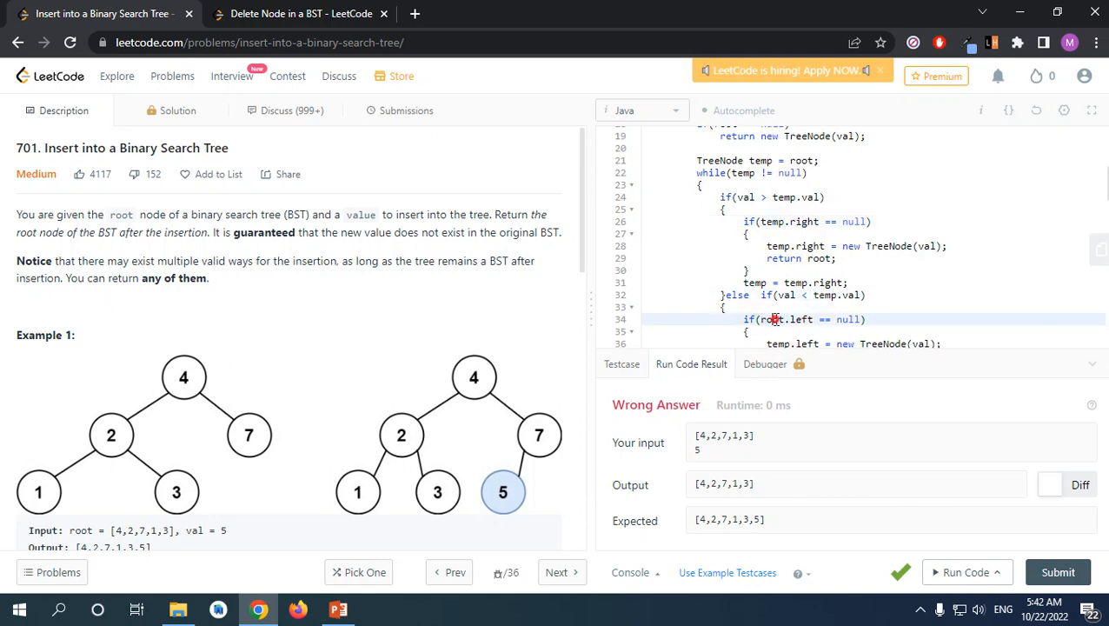
scroll(down, 3)
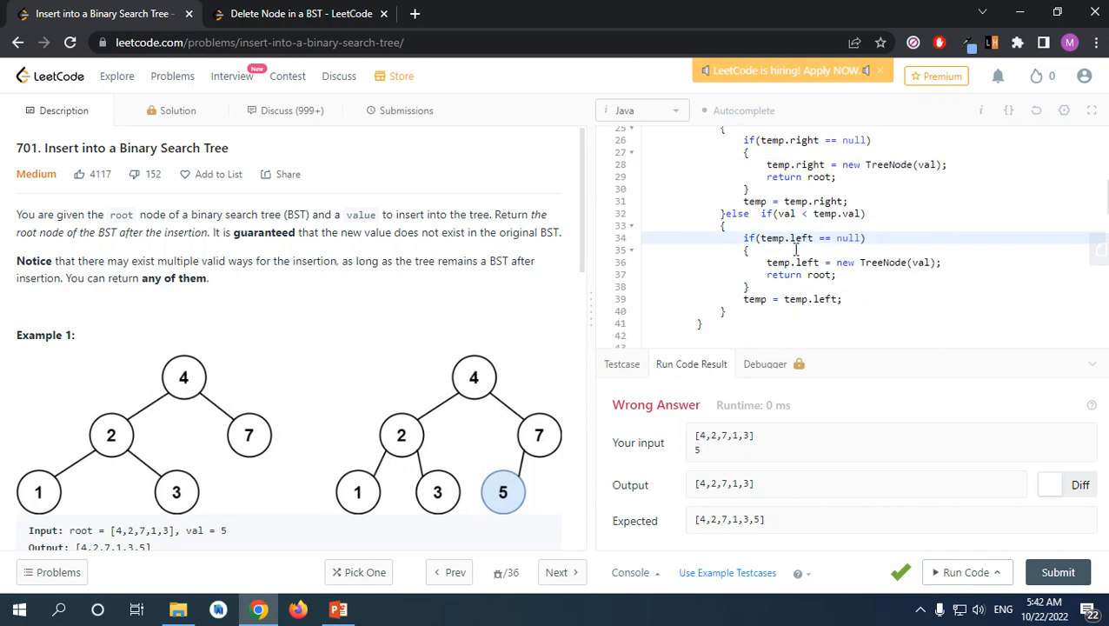
scroll(up, 3)
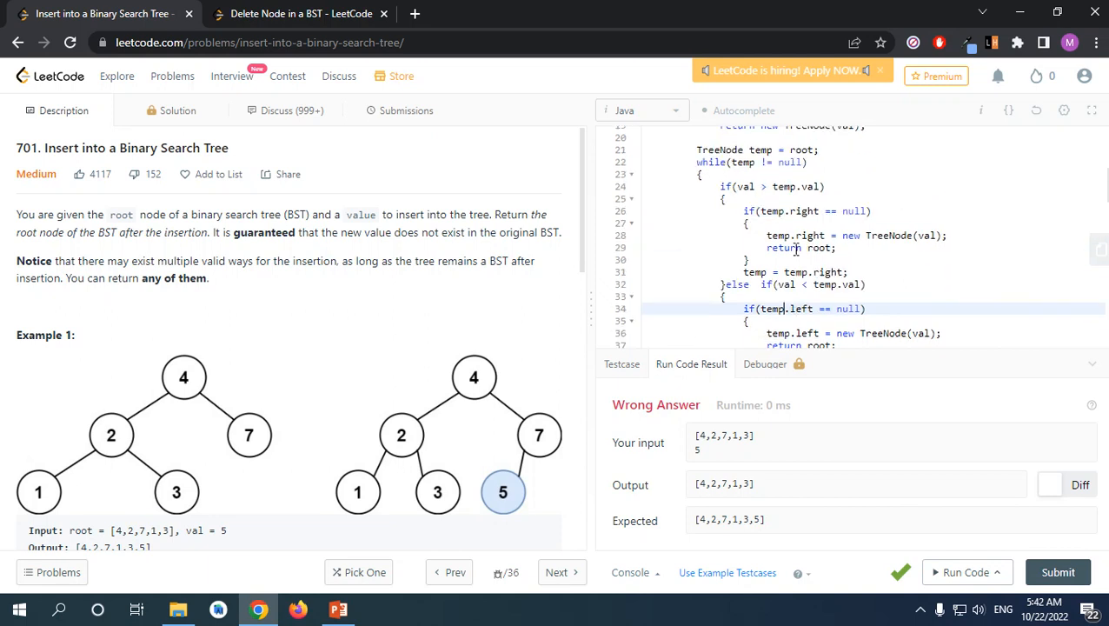
scroll(up, 3)
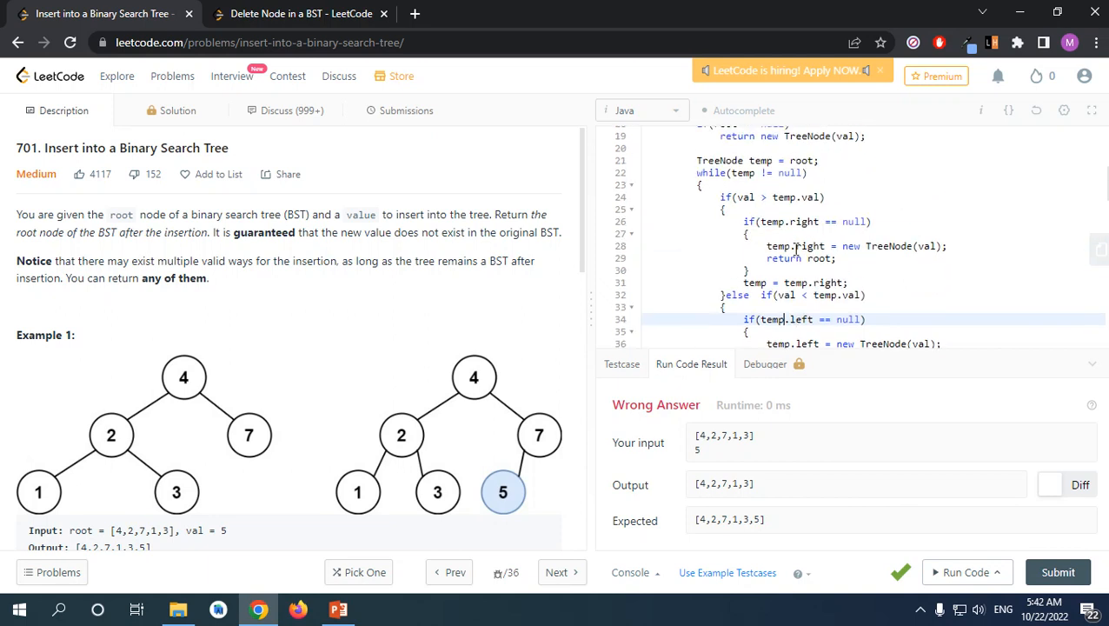
scroll(down, 3)
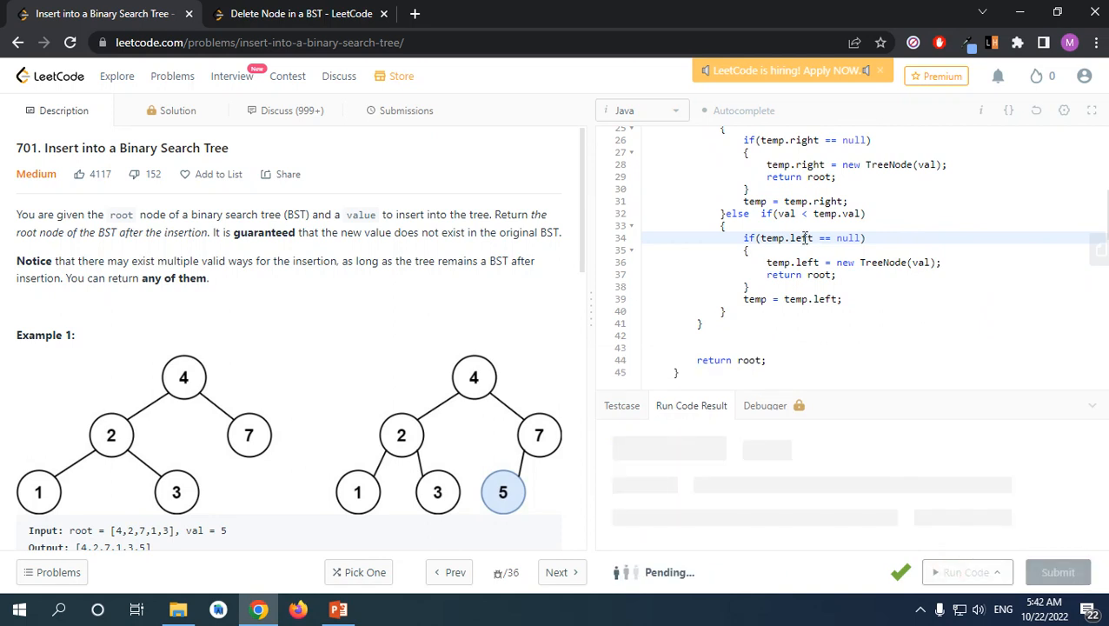
scroll(up, 3)
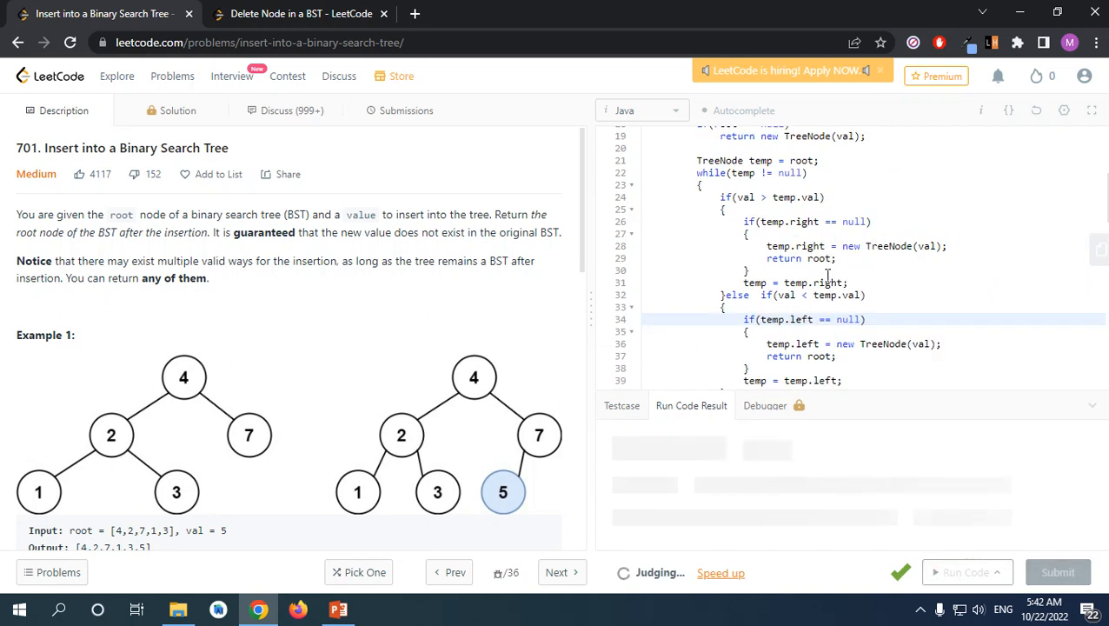
Submit the accepted solution, listed as Accepted at 0 ms.
click(1057, 572)
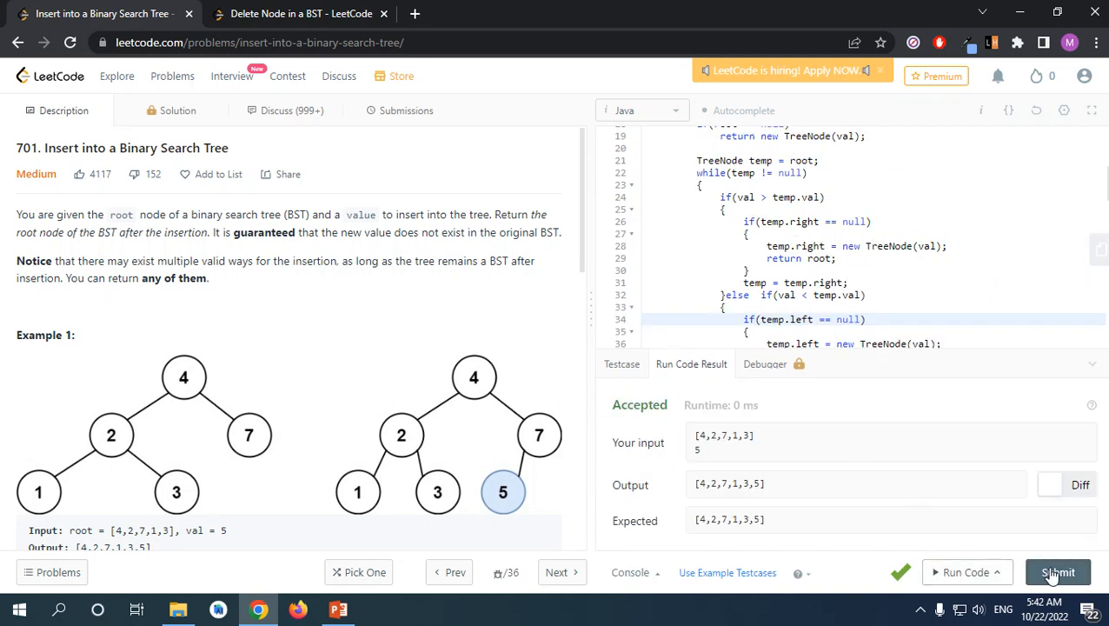
click(1057, 572)
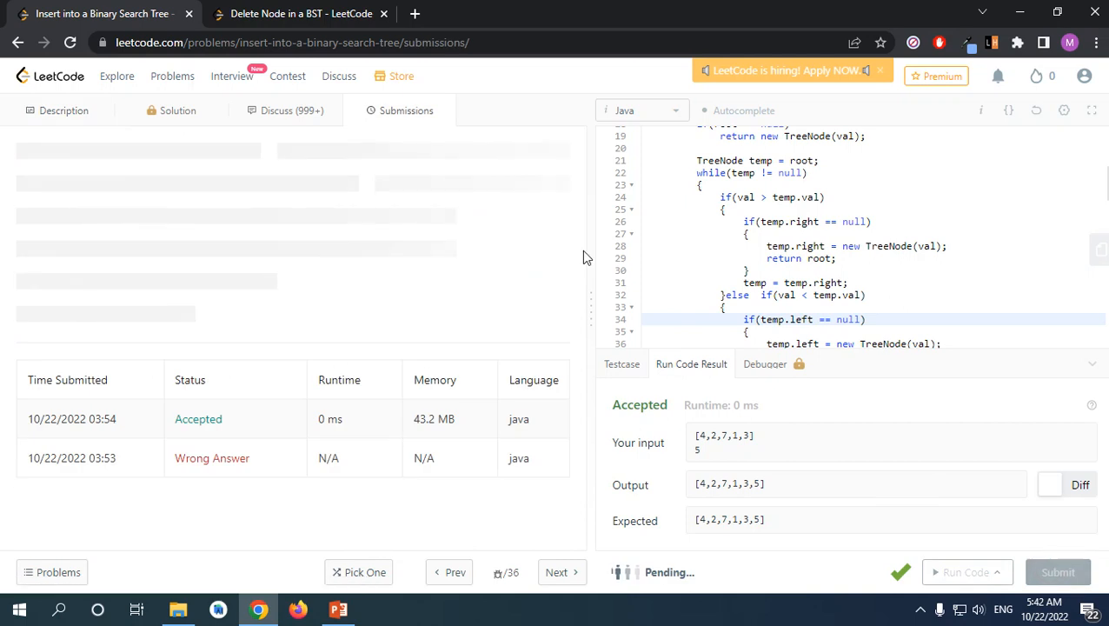